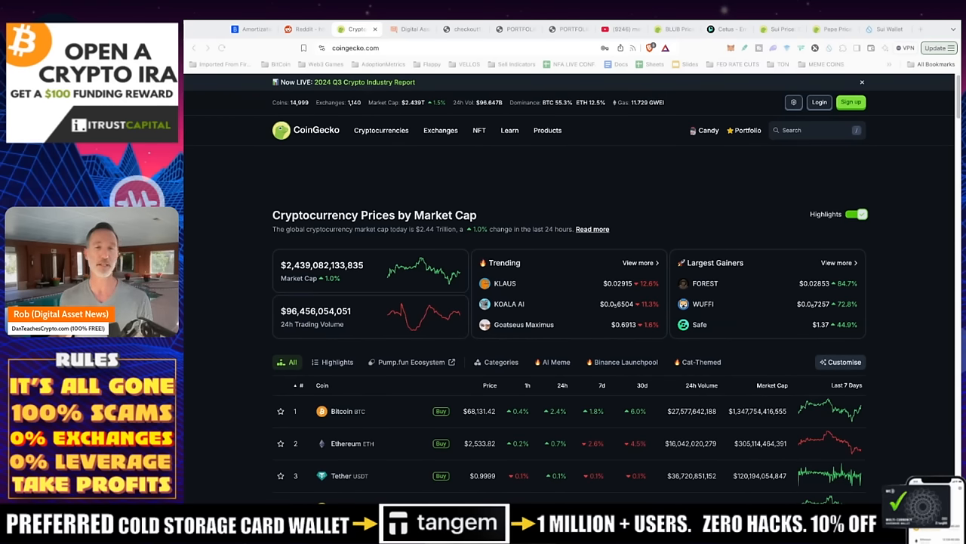
Switch to the dan.tangem.com limited edition Tangem wallet page
click(410, 27)
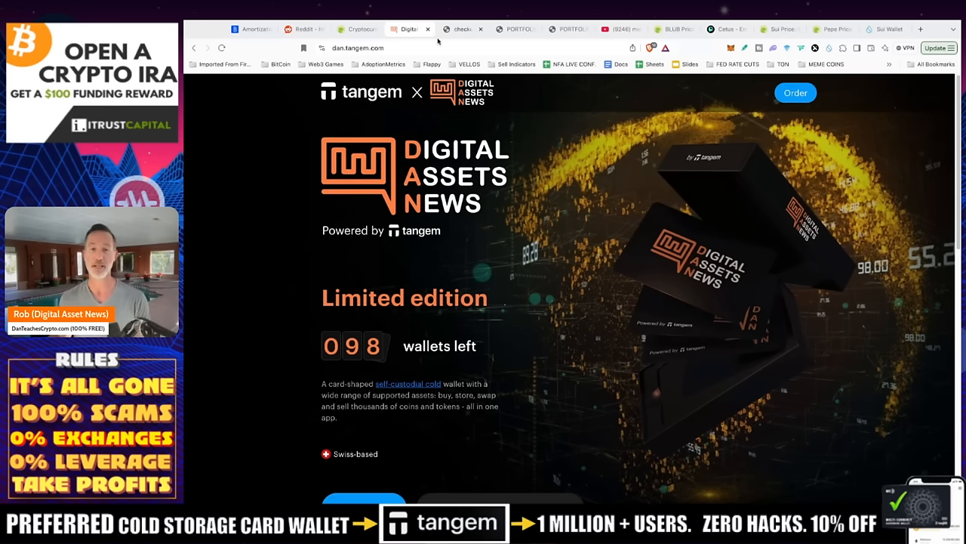
Apply the DAN25 coupon code, cutting the wallet set total from $69.90 to $52.42
click(794, 92)
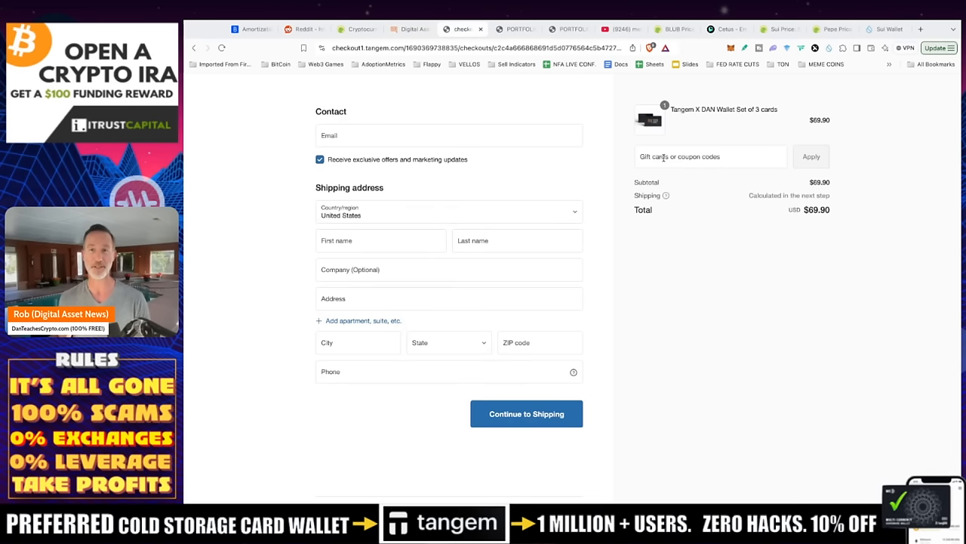
text(dan25)
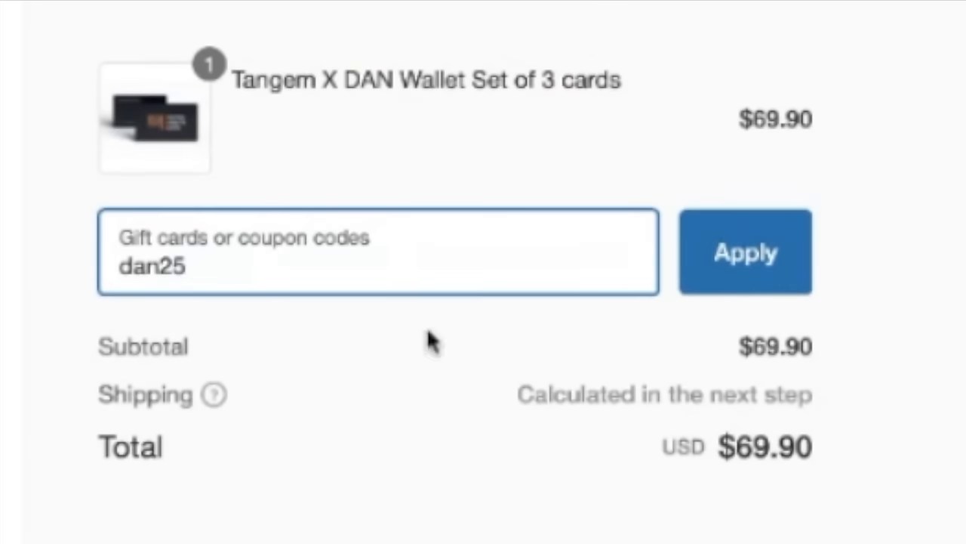
click(746, 251)
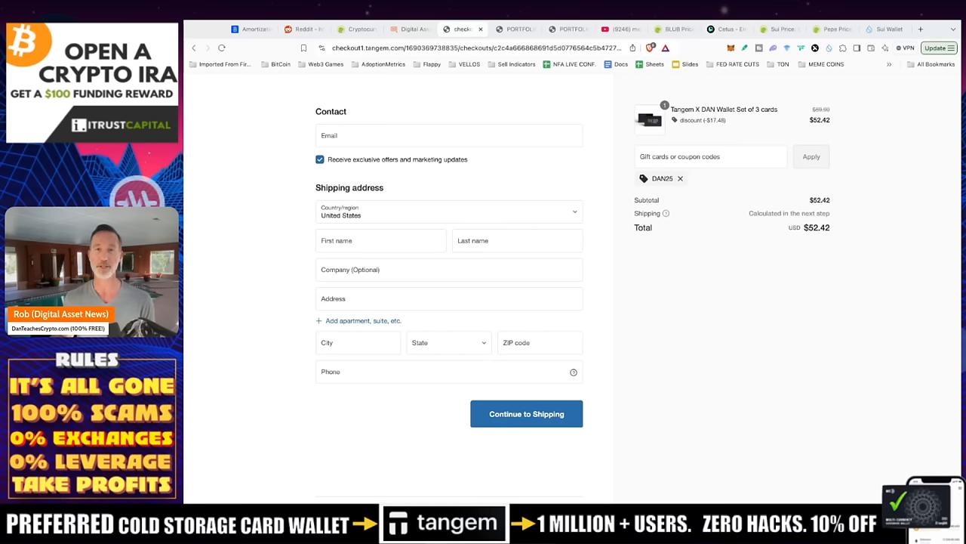
Switch to the Roth IRA portfolio chart JPEG dated 10/11/2024
click(523, 27)
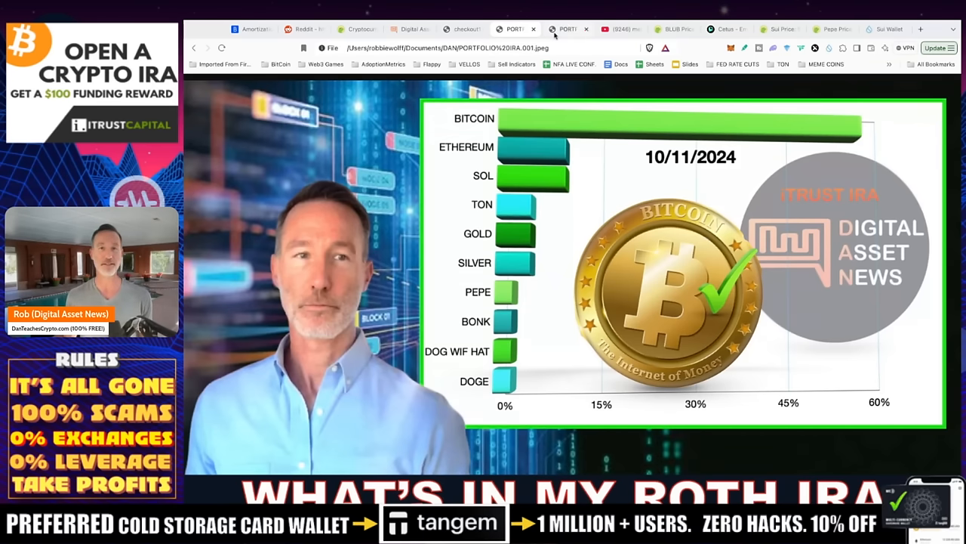
Switch to the YouTube 'memecoin supercycle' search results with Murad's TOKEN2049 keynote
click(567, 28)
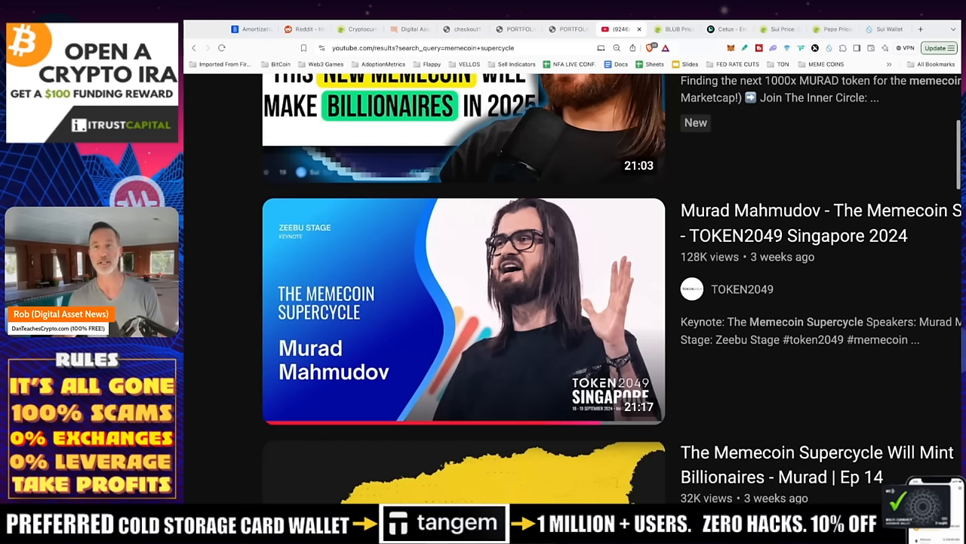
Show BLUB's Markets list on CoinGecko with its seven trading pairs
click(672, 29)
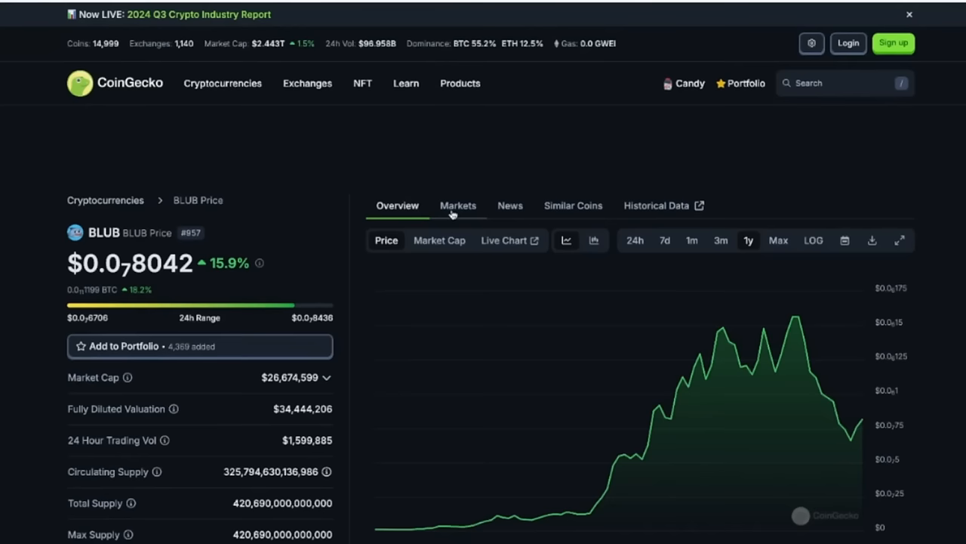
click(458, 205)
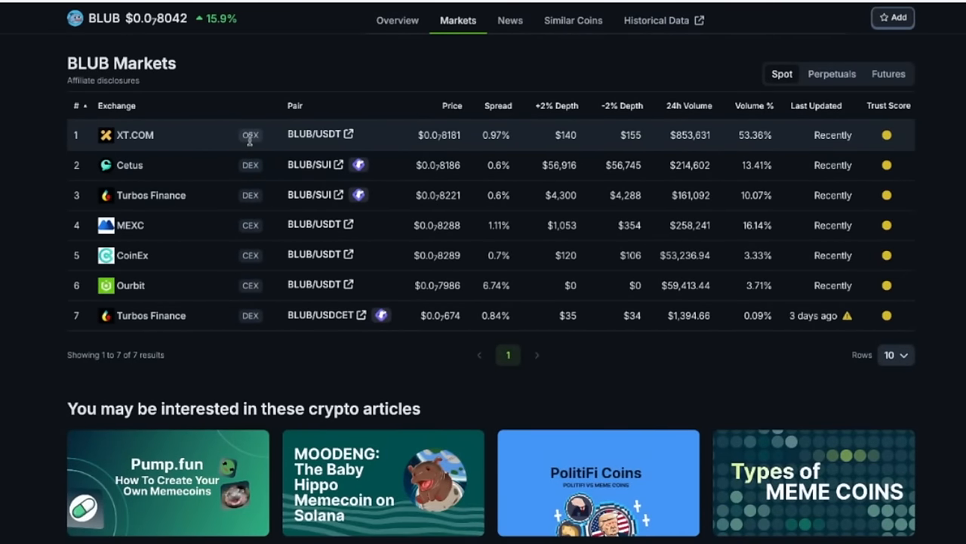
mouse_move(203, 221)
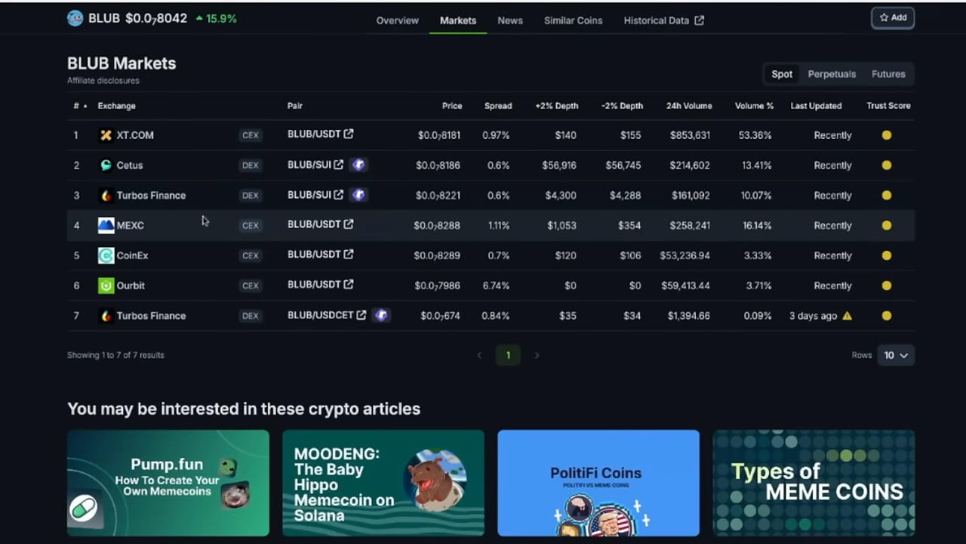
mouse_move(171, 299)
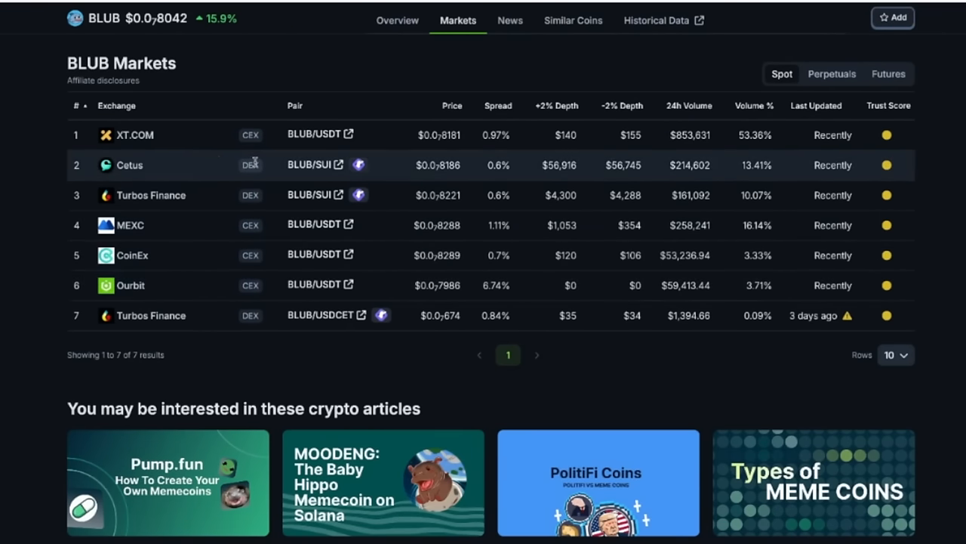
mouse_move(189, 166)
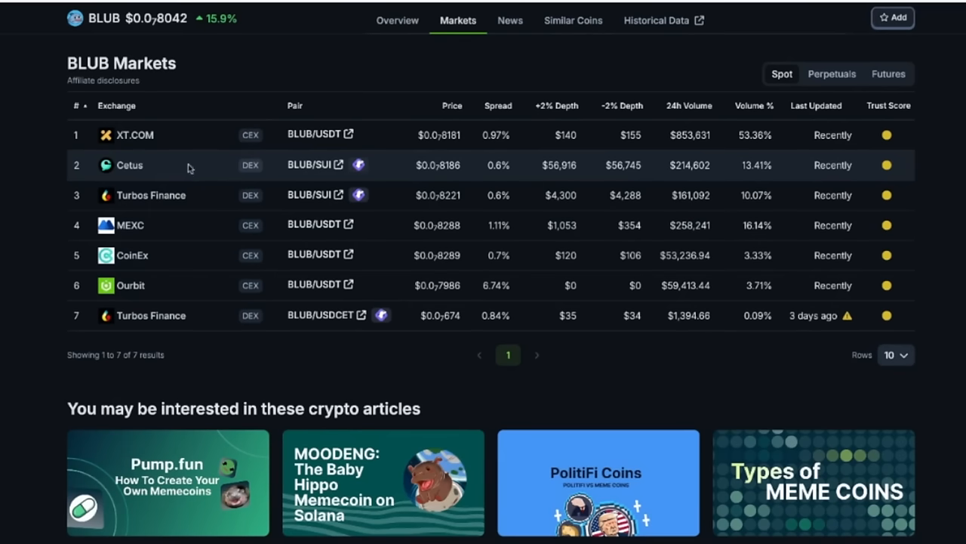
mouse_move(165, 323)
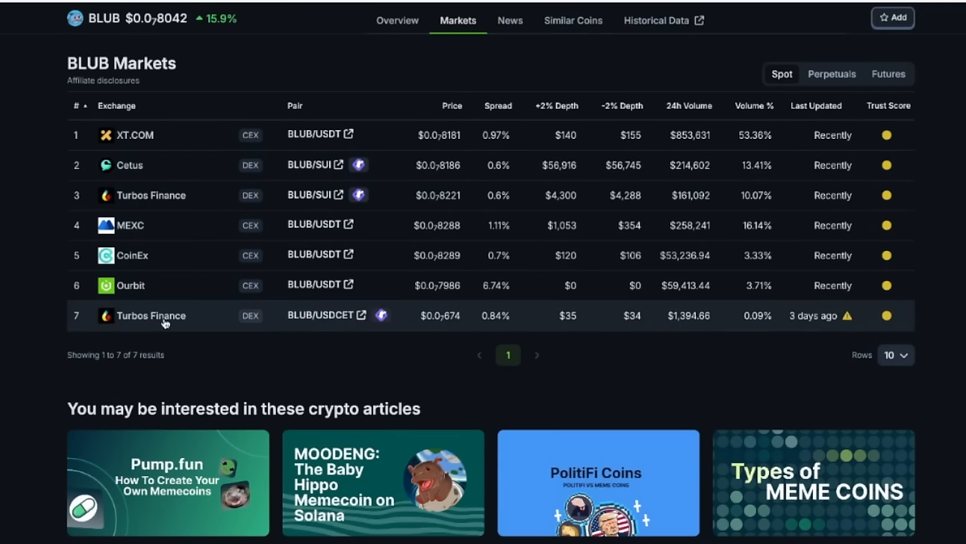
Return to BLUB's Overview and review its price chart and supply stats
click(396, 21)
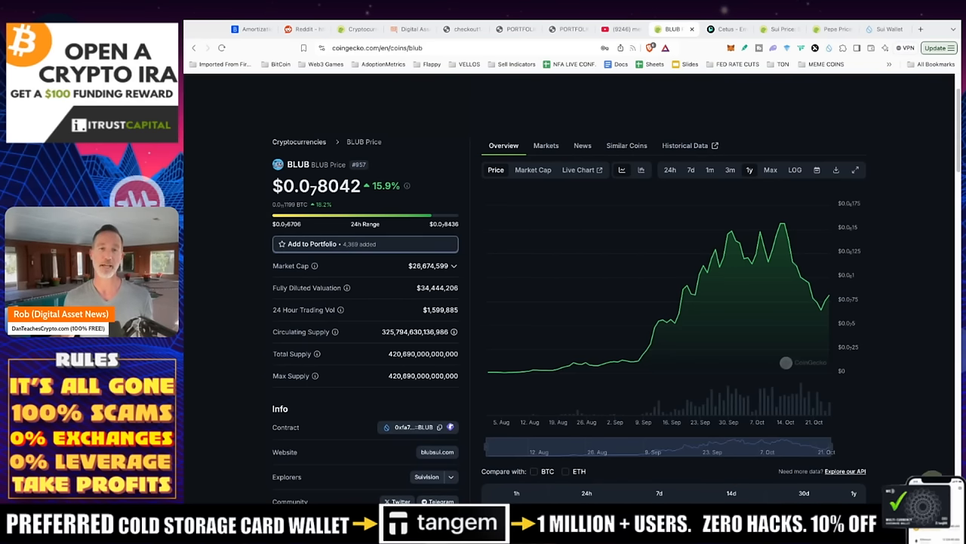
scroll(down, 3)
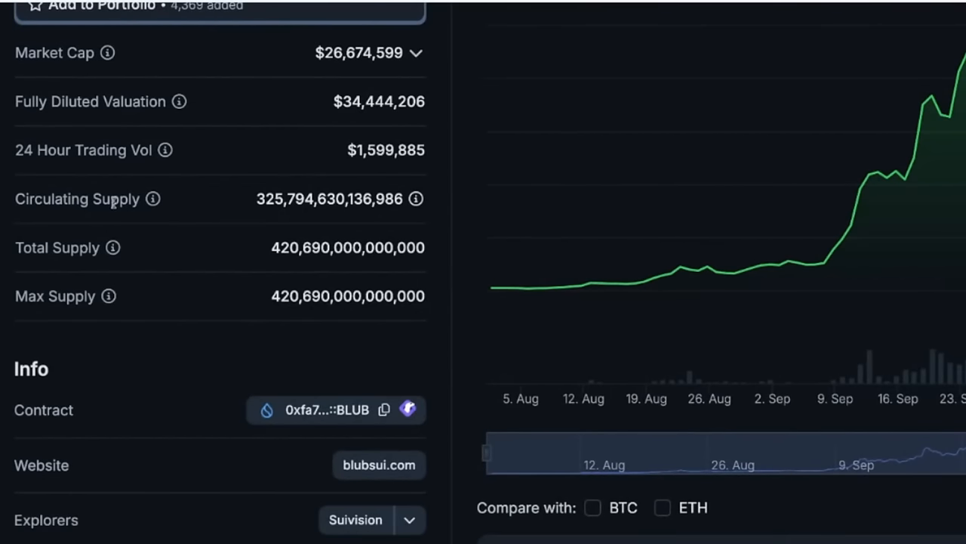
mouse_move(287, 321)
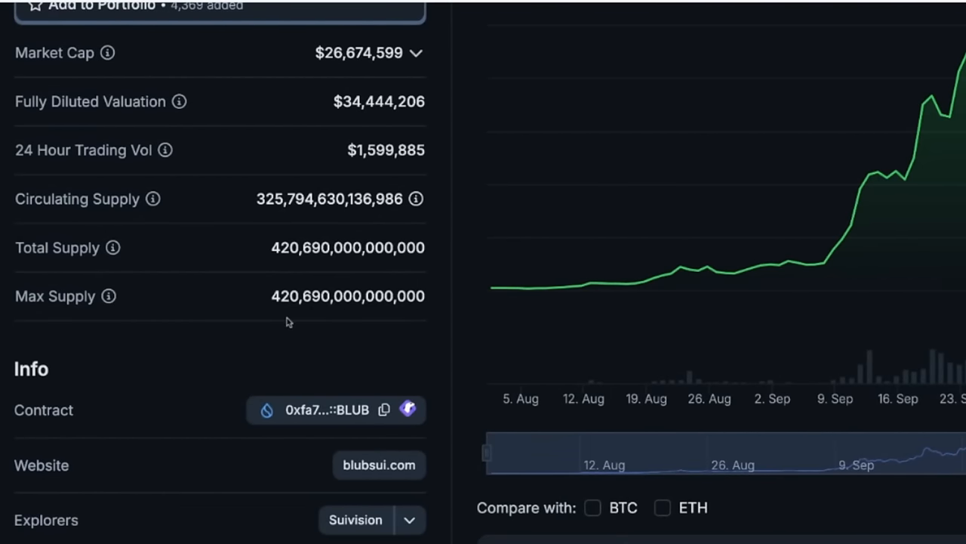
mouse_move(278, 221)
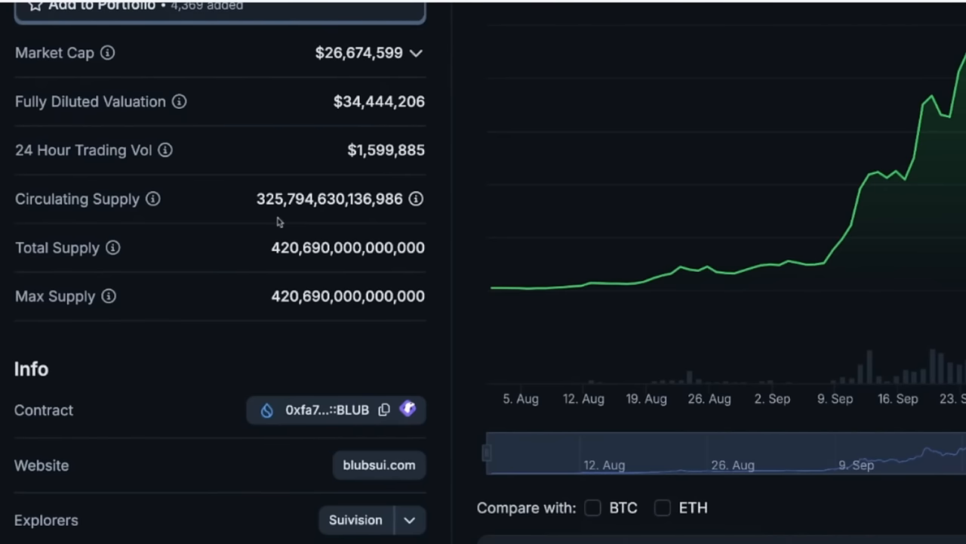
mouse_move(292, 251)
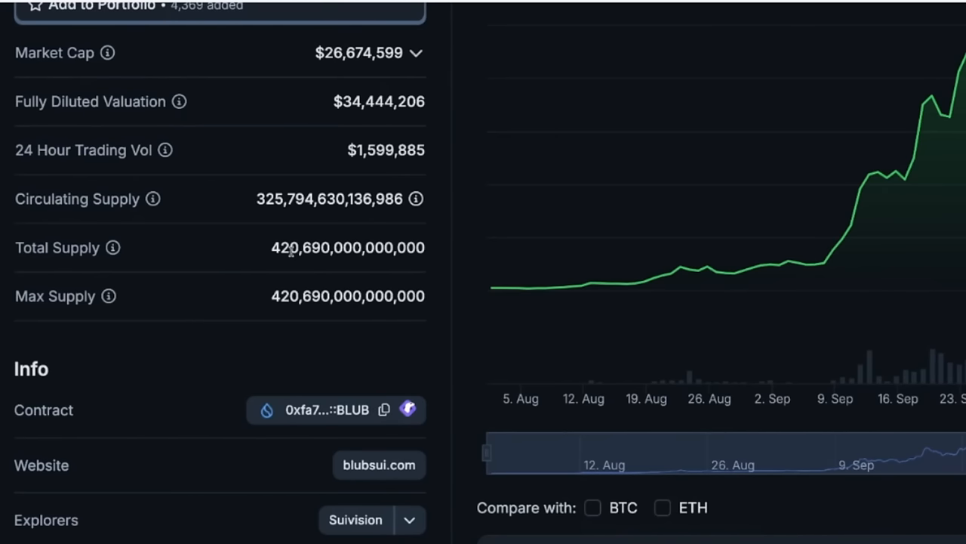
scroll(up, 3)
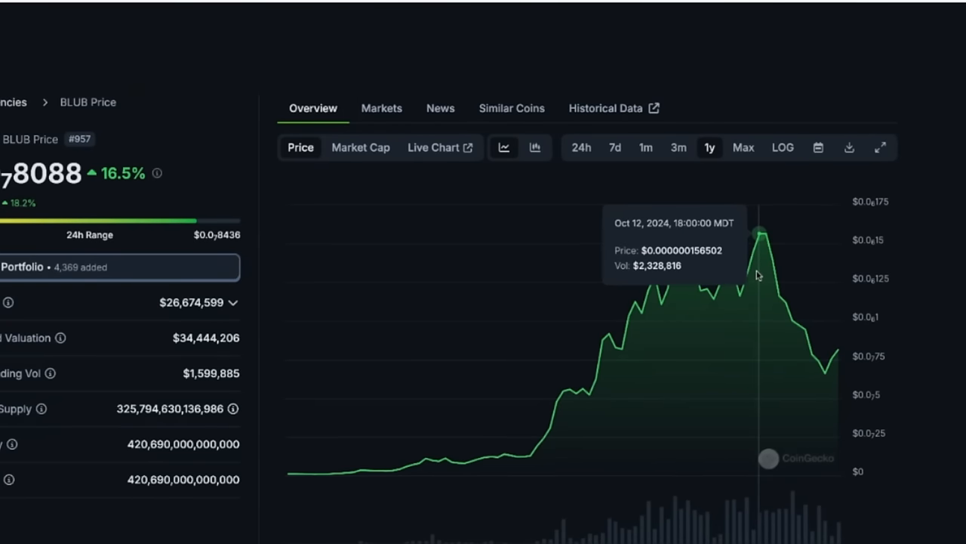
mouse_move(838, 364)
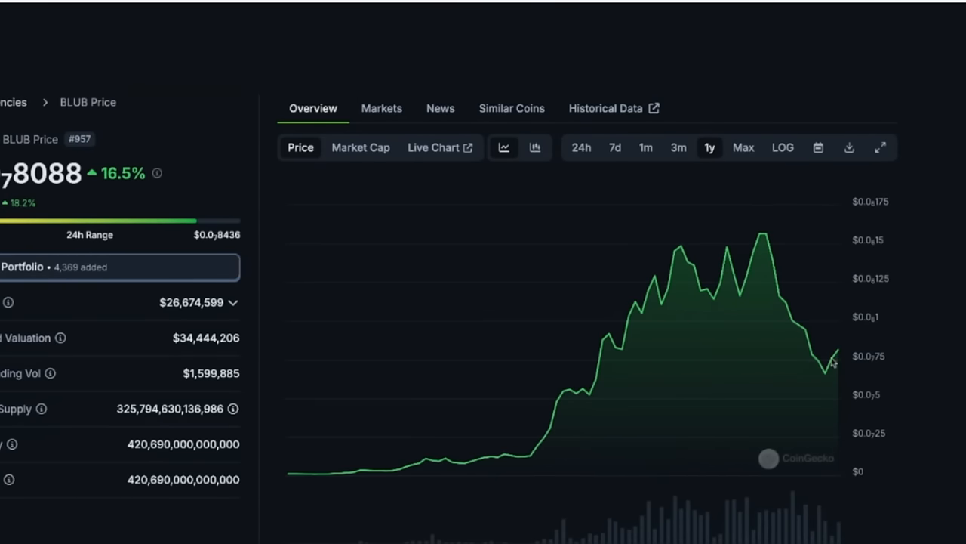
mouse_move(689, 284)
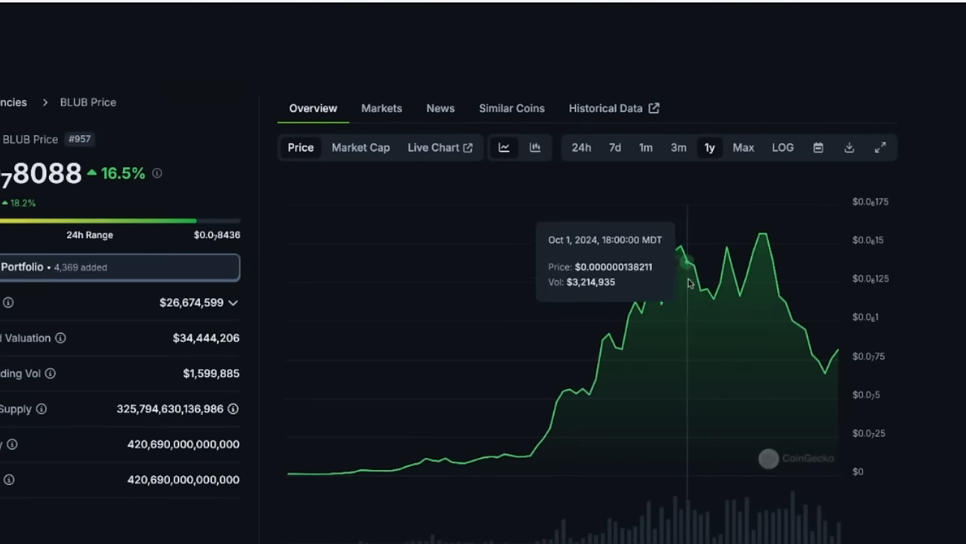
mouse_move(830, 335)
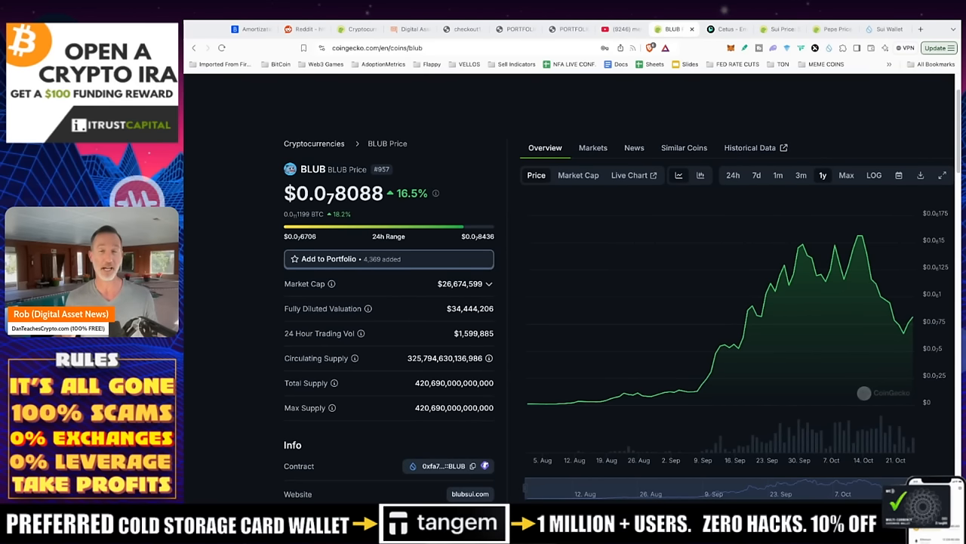
mouse_move(577, 400)
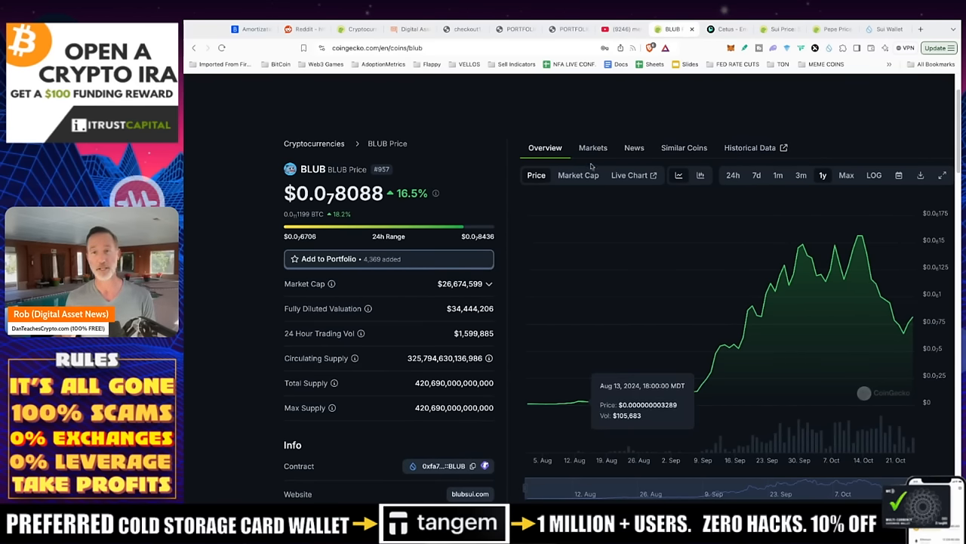
Follow the Cetus BLUB/SUI market link from CoinGecko to the Cetus swap page
click(592, 148)
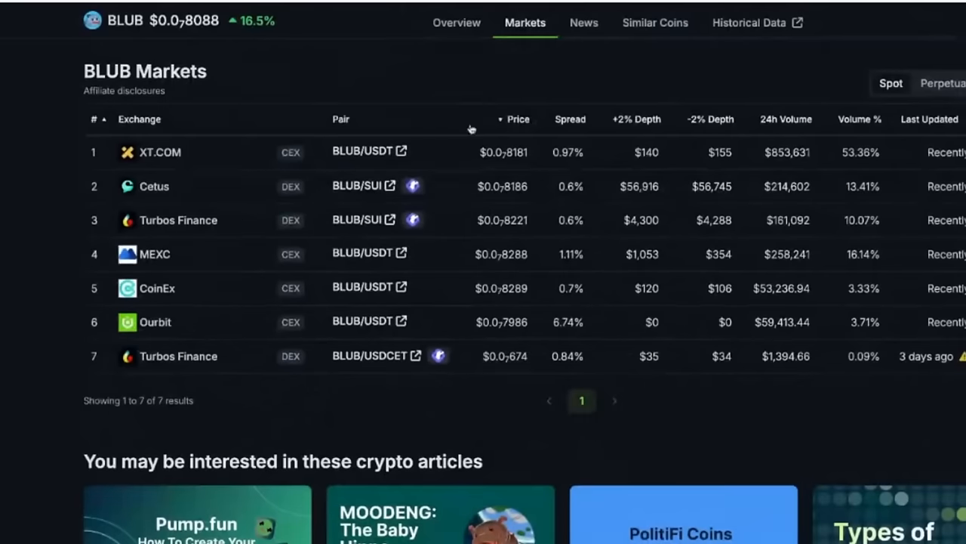
mouse_move(391, 193)
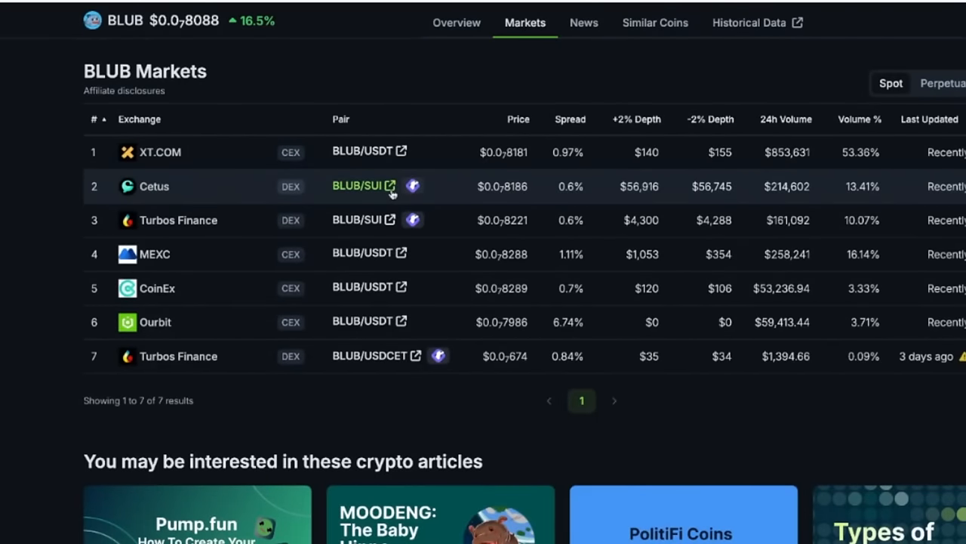
click(386, 187)
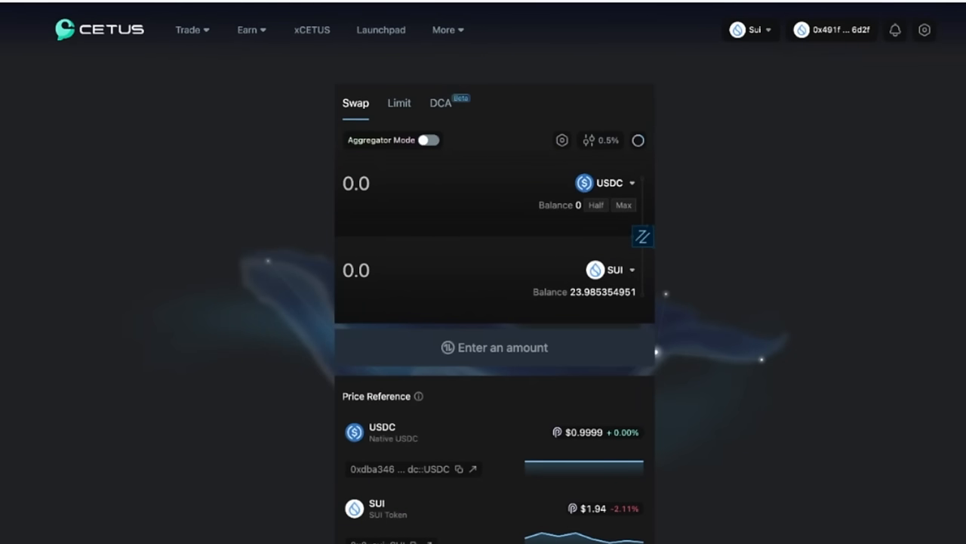
mouse_move(412, 192)
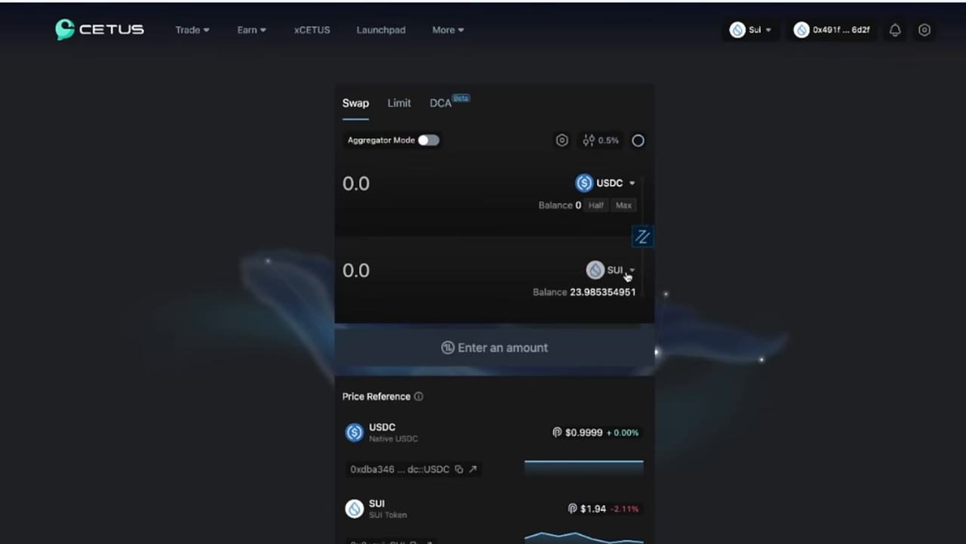
mouse_move(610, 218)
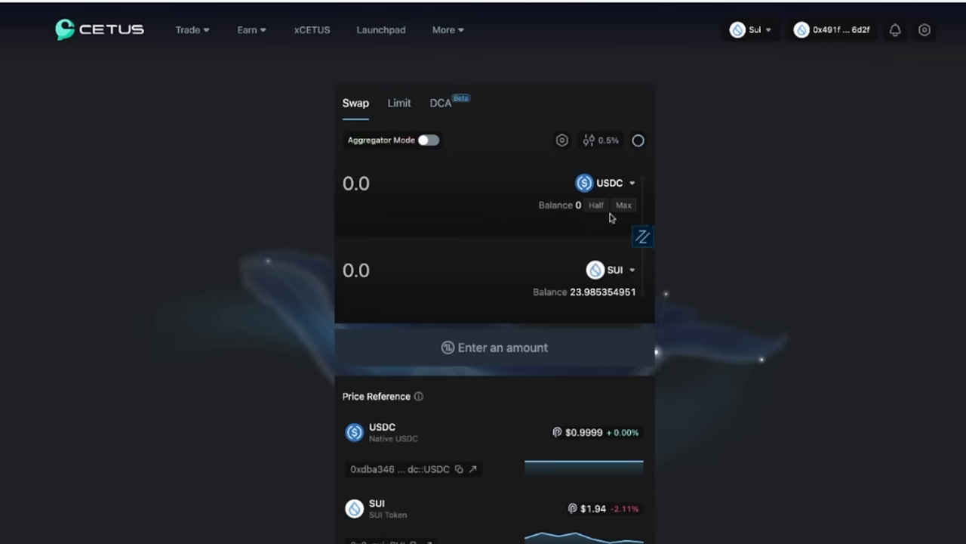
mouse_move(610, 187)
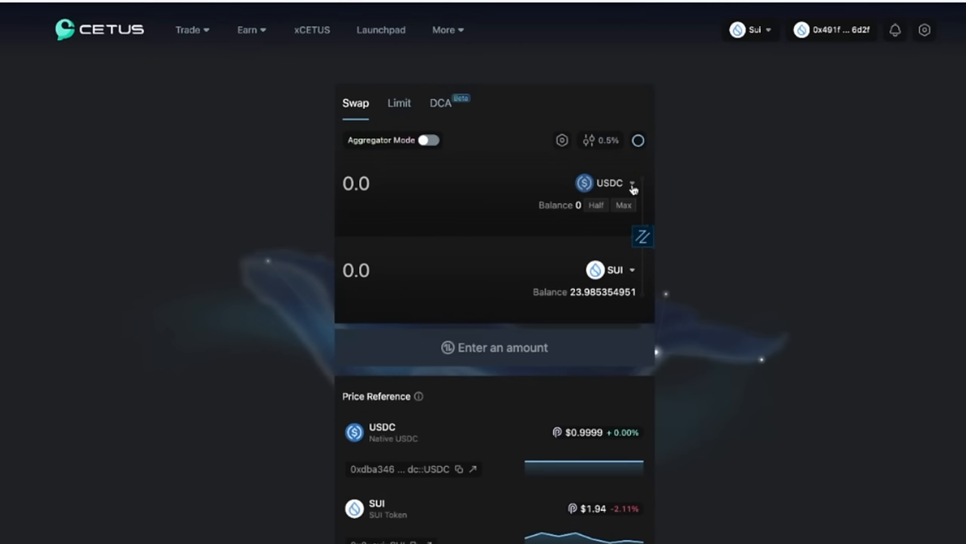
Set SUI as the token sold and BLUB as the token received
click(634, 183)
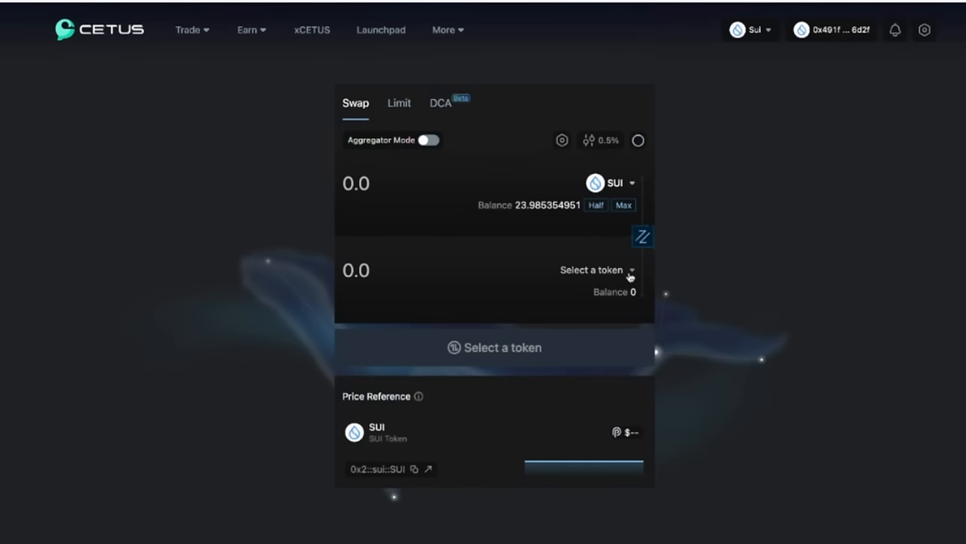
click(618, 269)
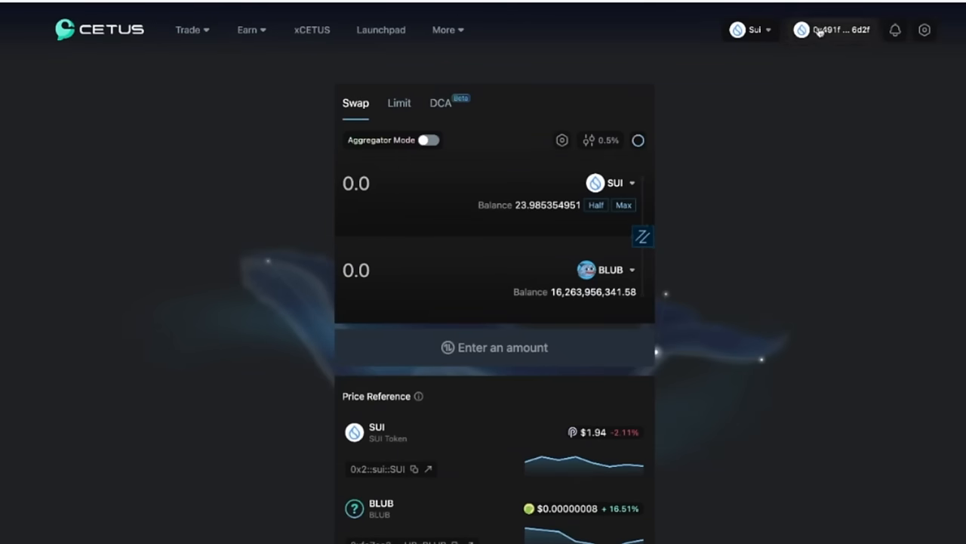
Disconnect the current wallet from Cetus and choose Sui Wallet to reconnect
click(834, 30)
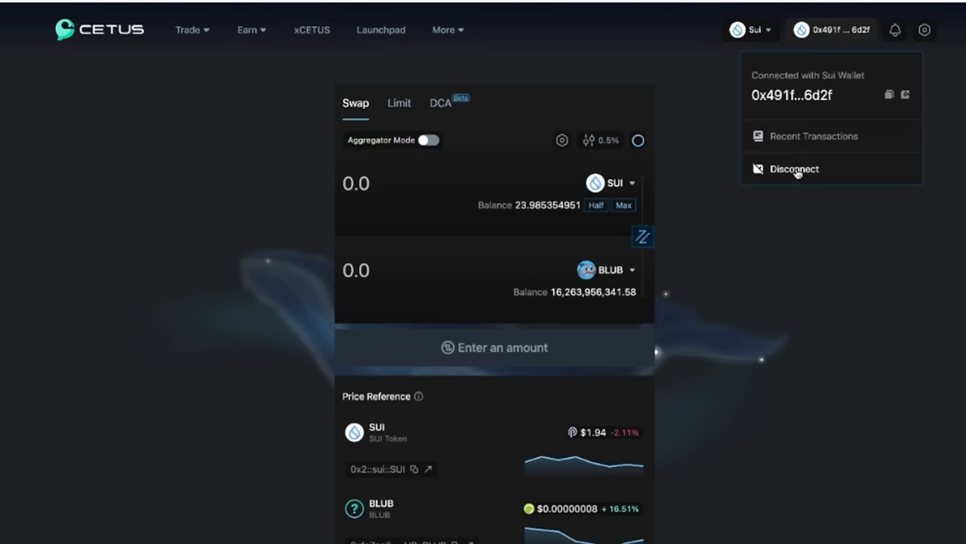
click(796, 169)
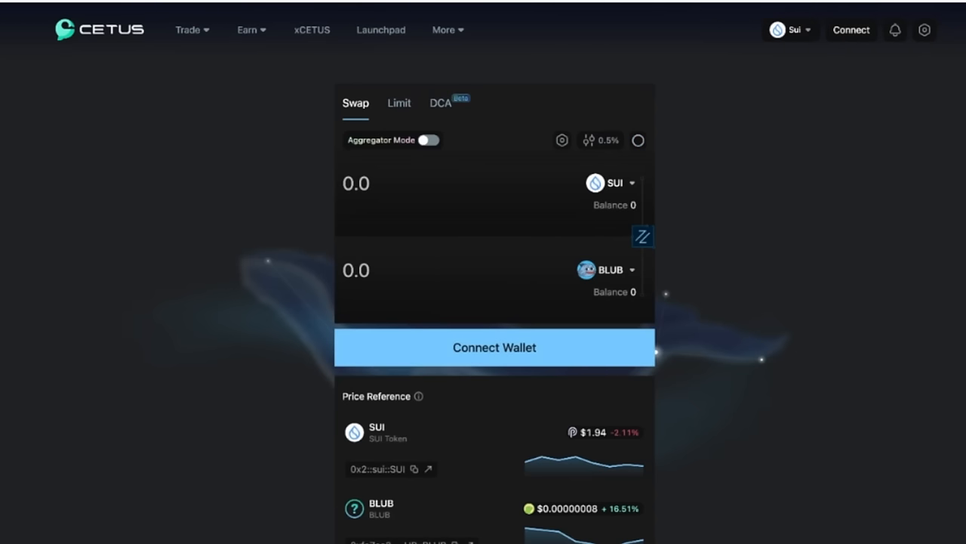
mouse_move(548, 335)
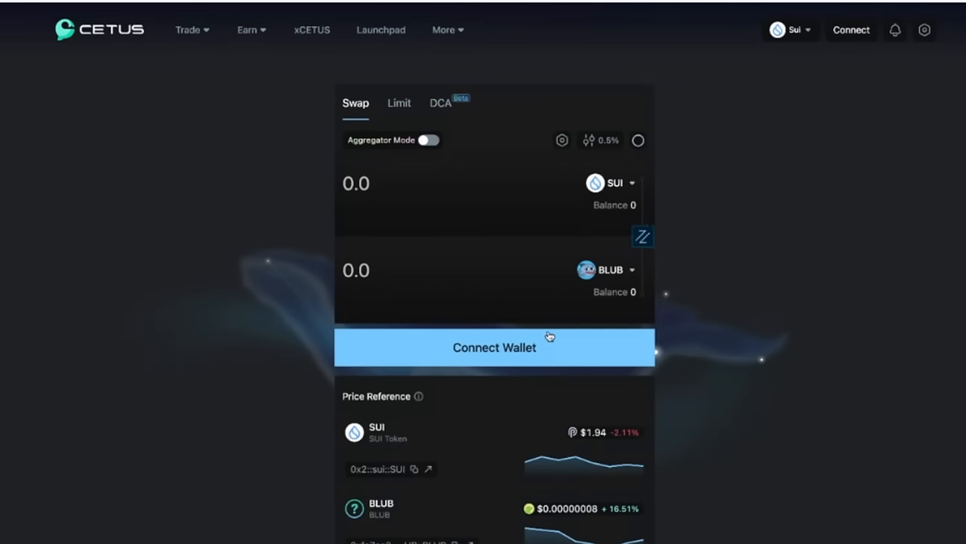
mouse_move(601, 234)
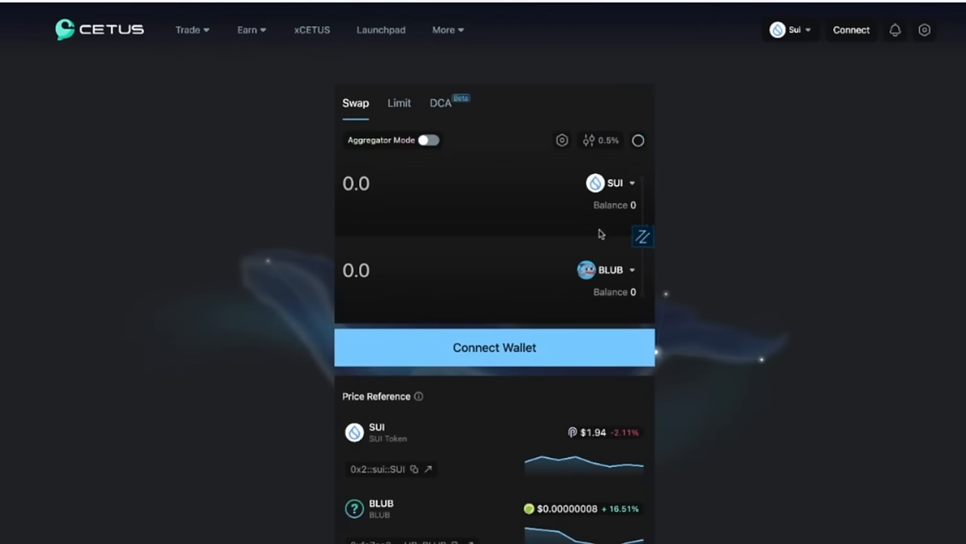
click(494, 347)
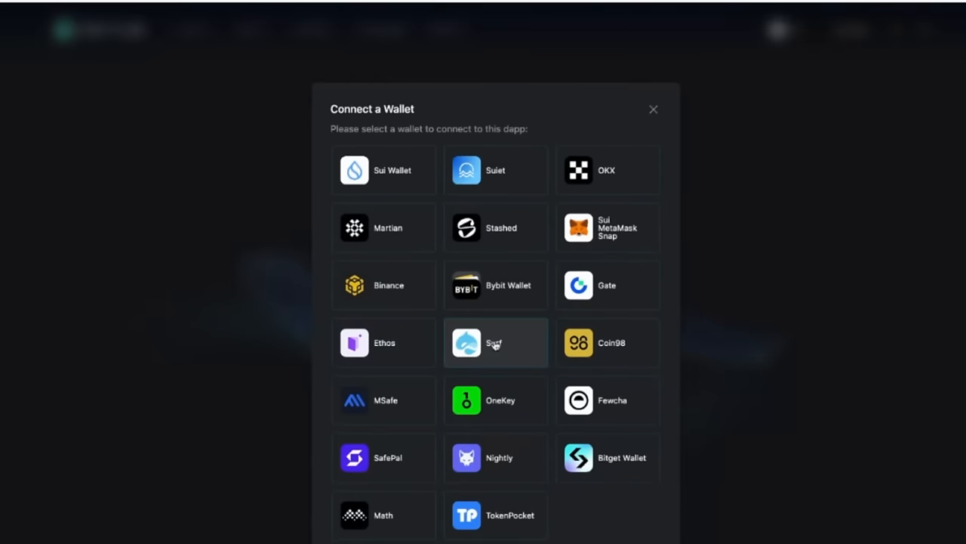
mouse_move(255, 396)
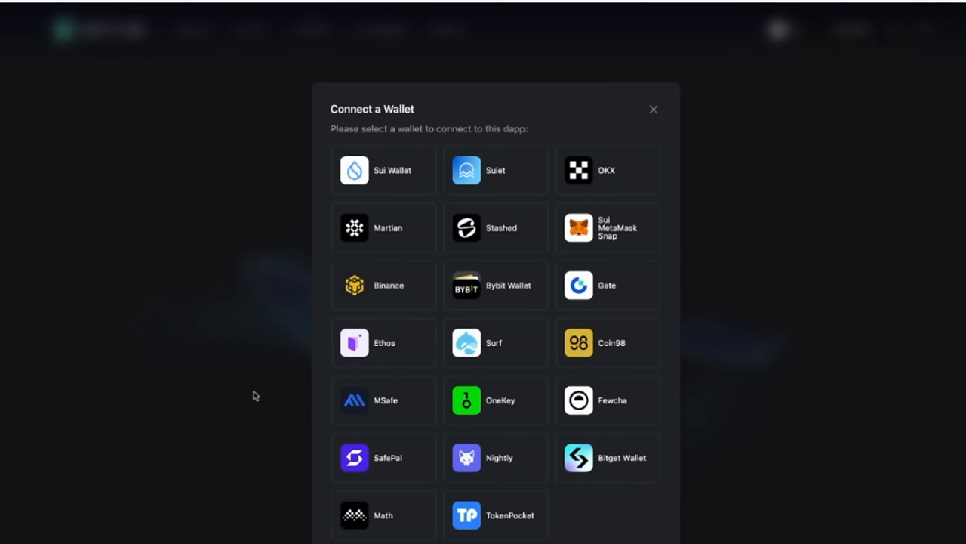
mouse_move(365, 178)
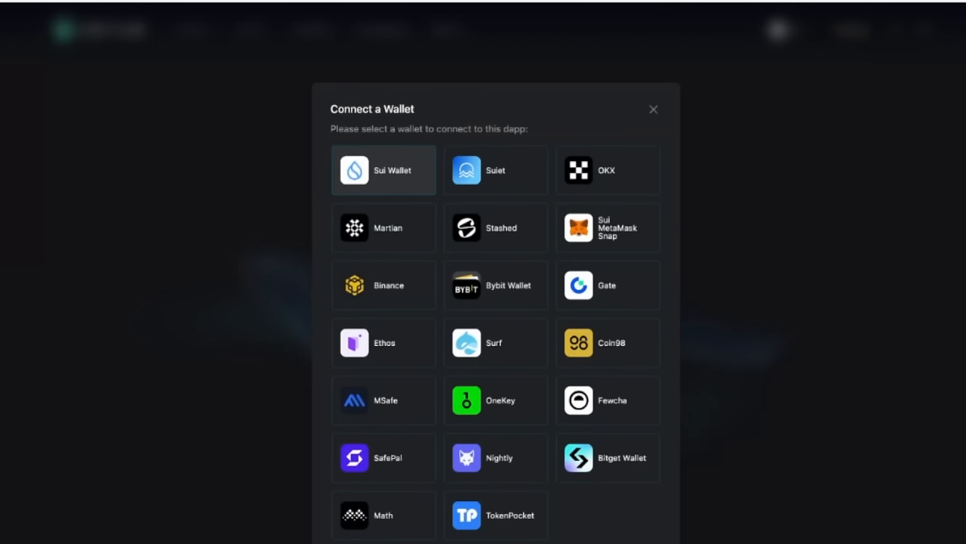
click(653, 109)
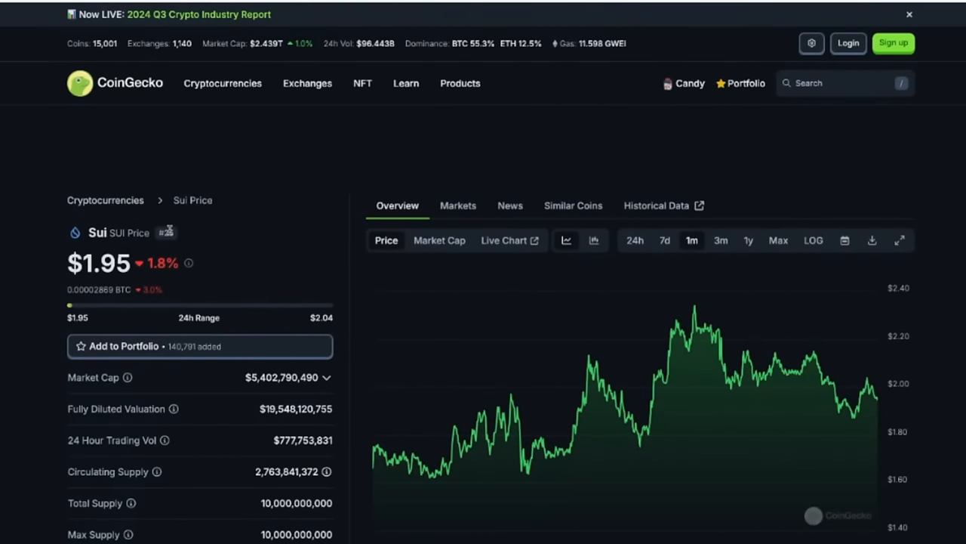
Scroll the Sui page to its Info section with contract, website, explorers and wallets
scroll(down, 3)
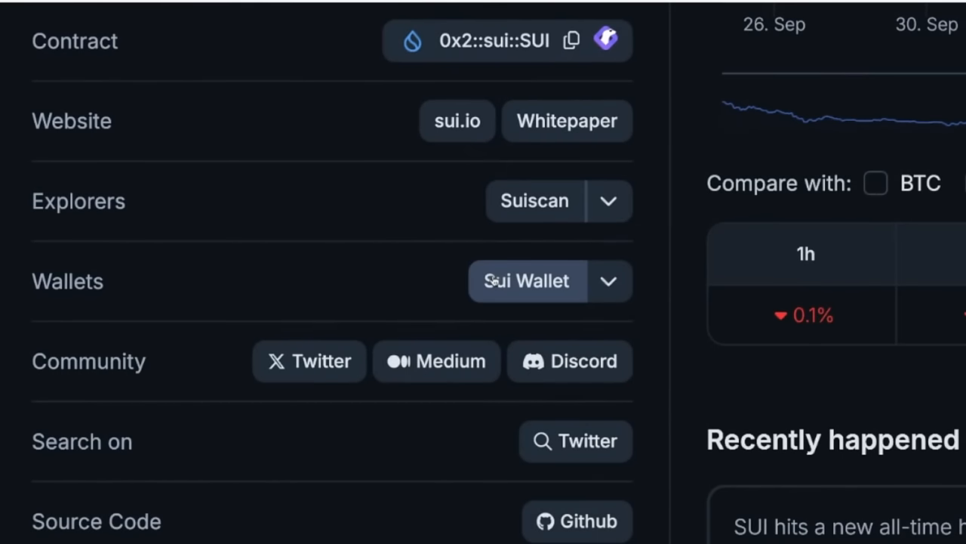
mouse_move(514, 284)
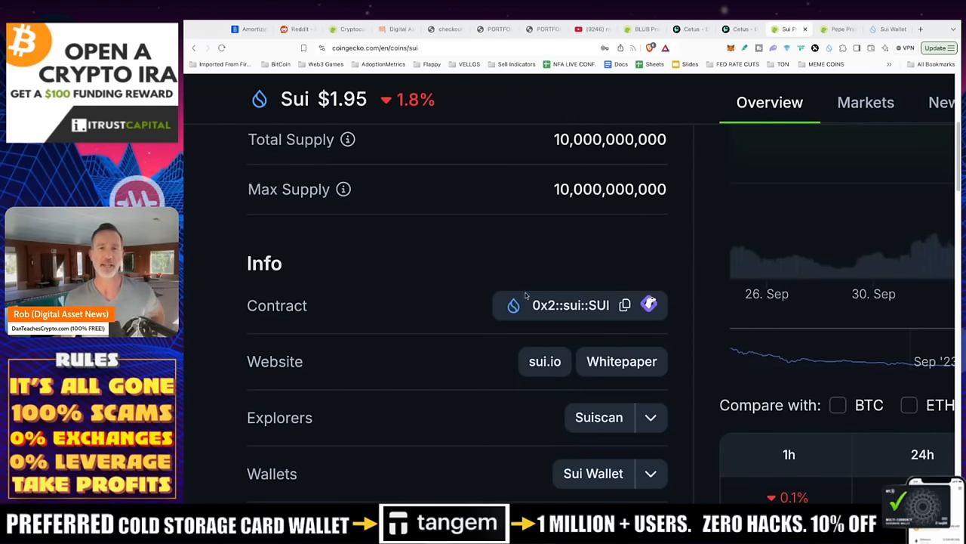
scroll(up, 3)
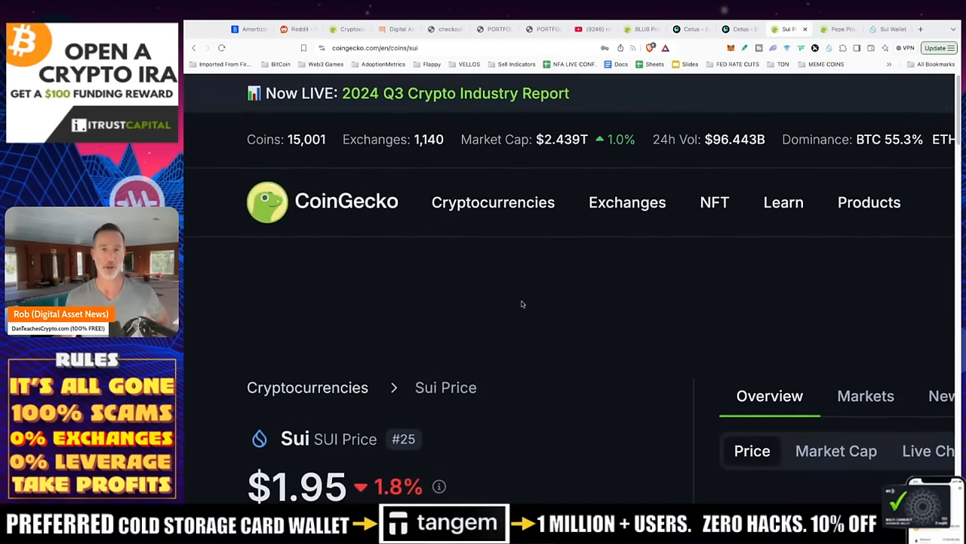
scroll(down, 3)
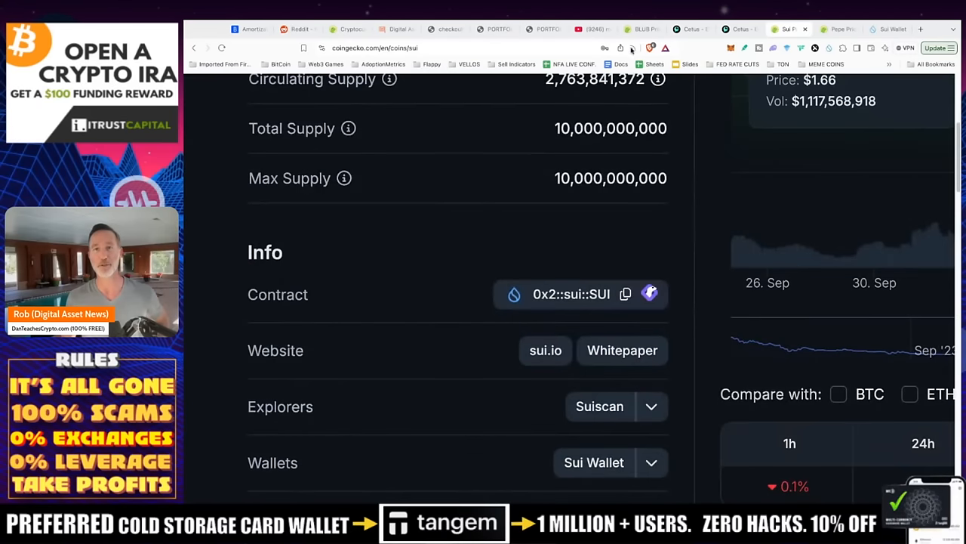
Review Pepe's supply info and its BNB Smart Chain and Arbitrum contract addresses, then return to Cetus
click(643, 29)
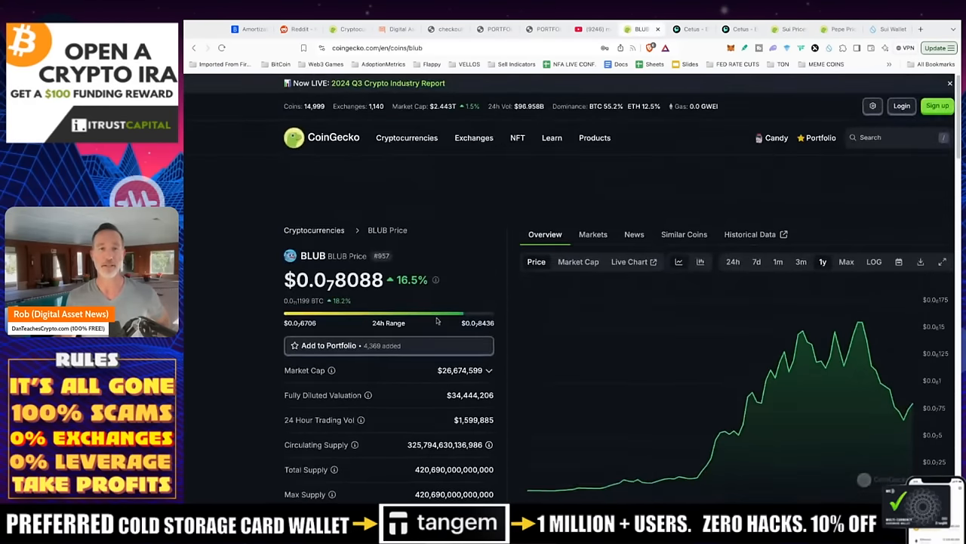
scroll(down, 3)
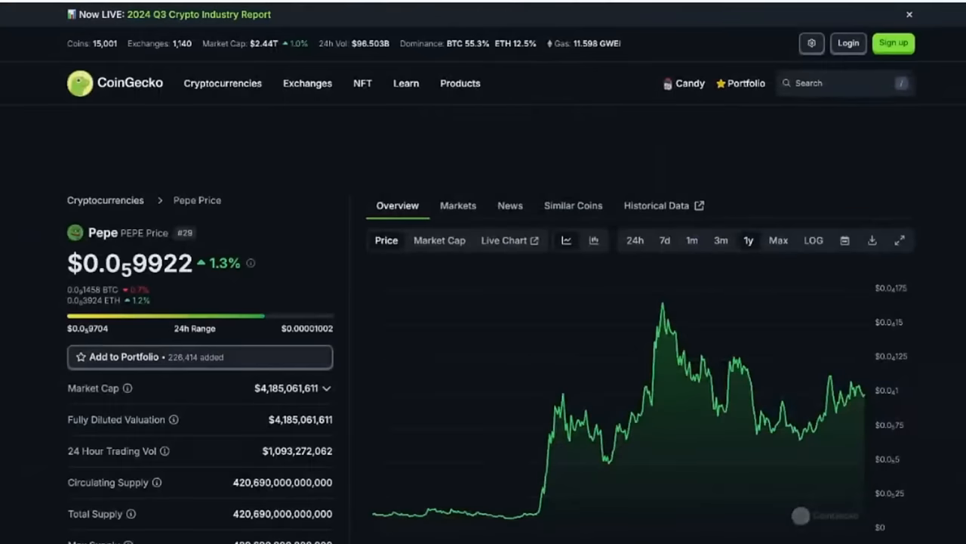
scroll(down, 3)
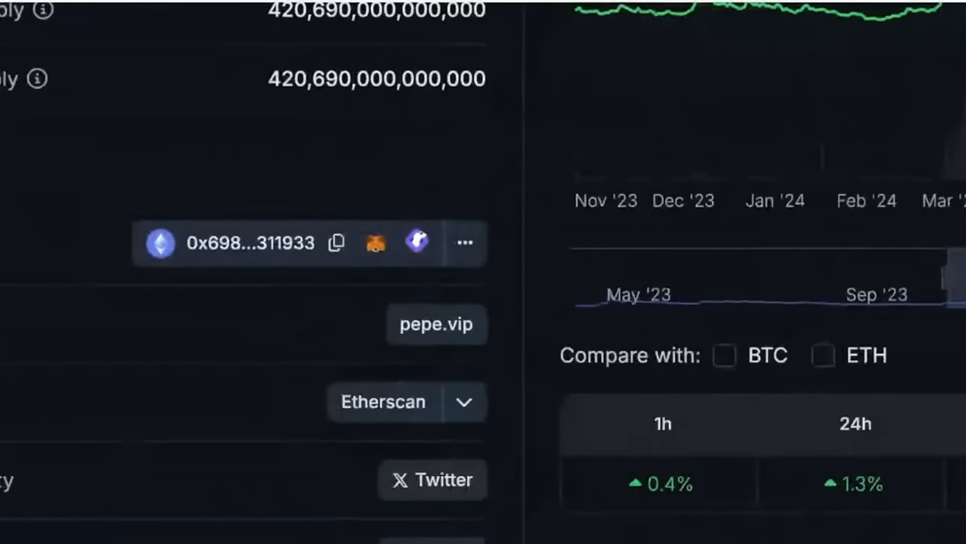
click(465, 241)
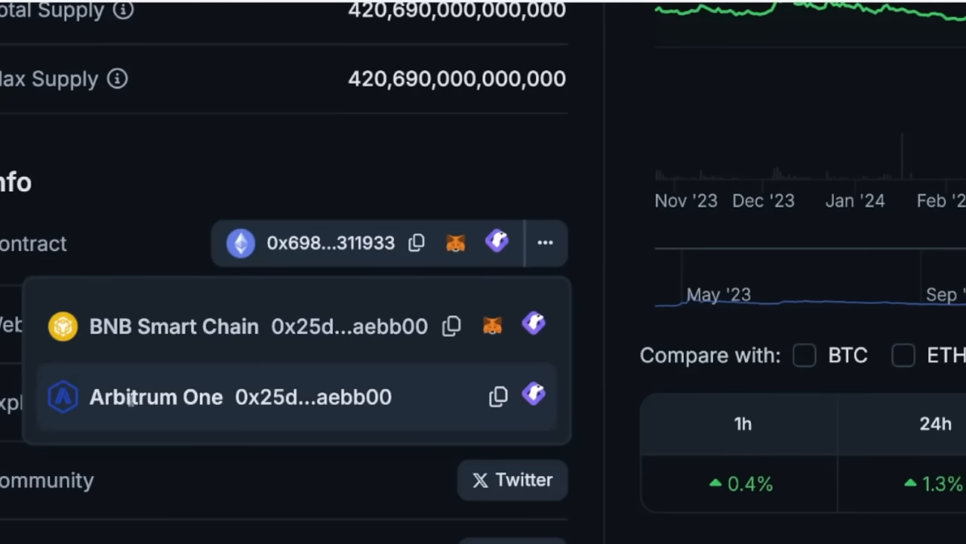
mouse_move(296, 249)
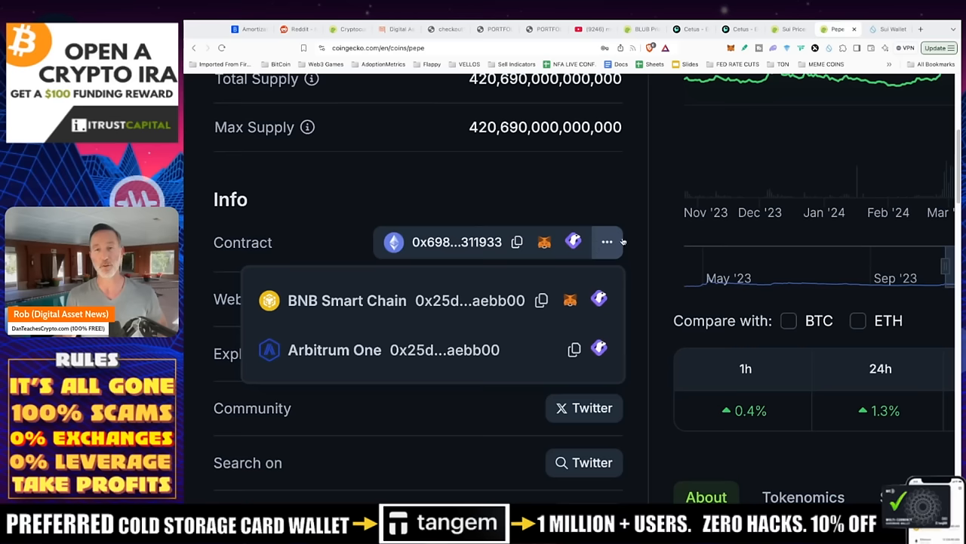
click(607, 242)
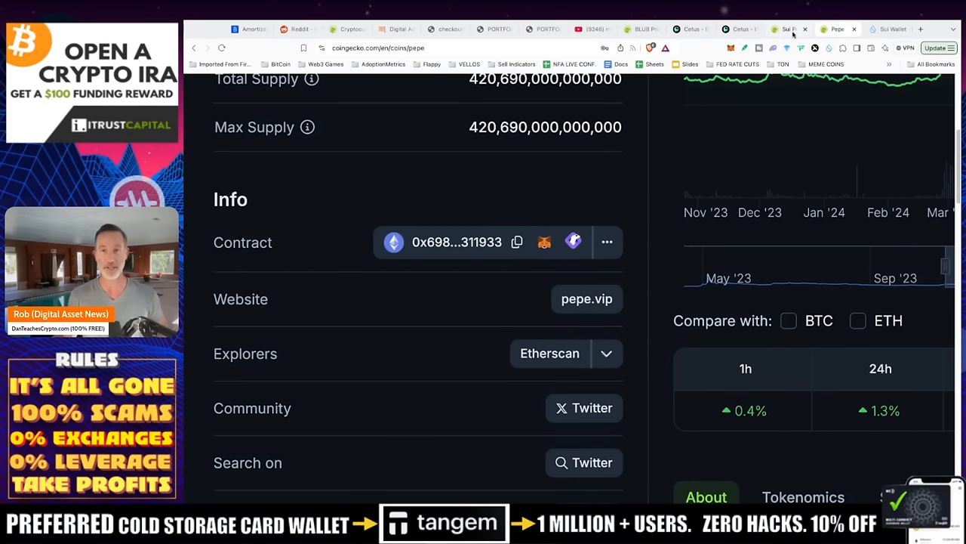
click(793, 28)
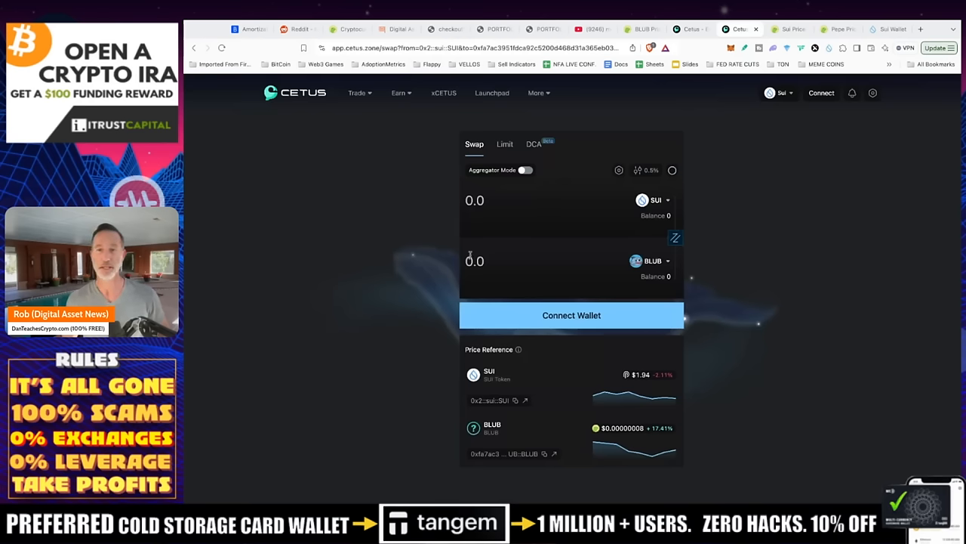
Connect a wallet on the Cetus swap panel, choosing Sui Wallet from the list
click(571, 315)
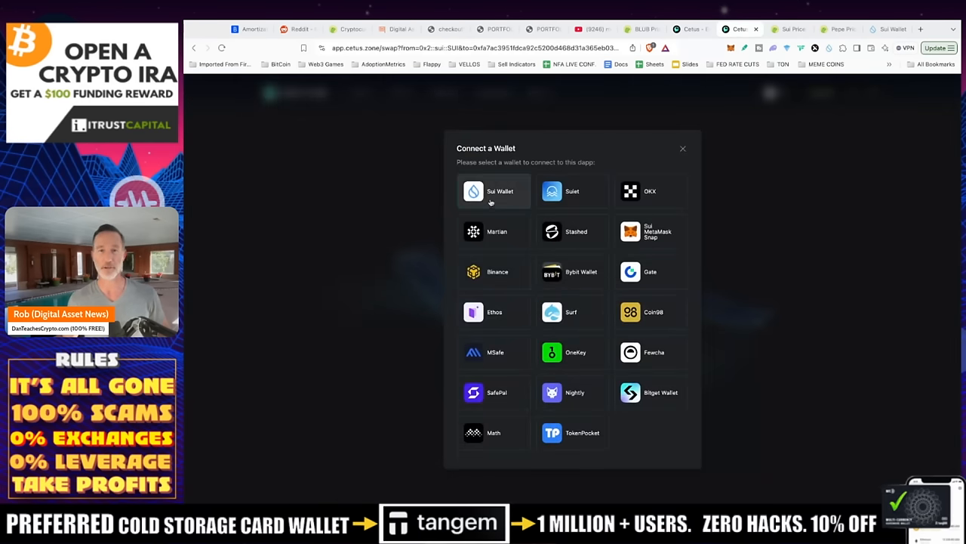
click(492, 190)
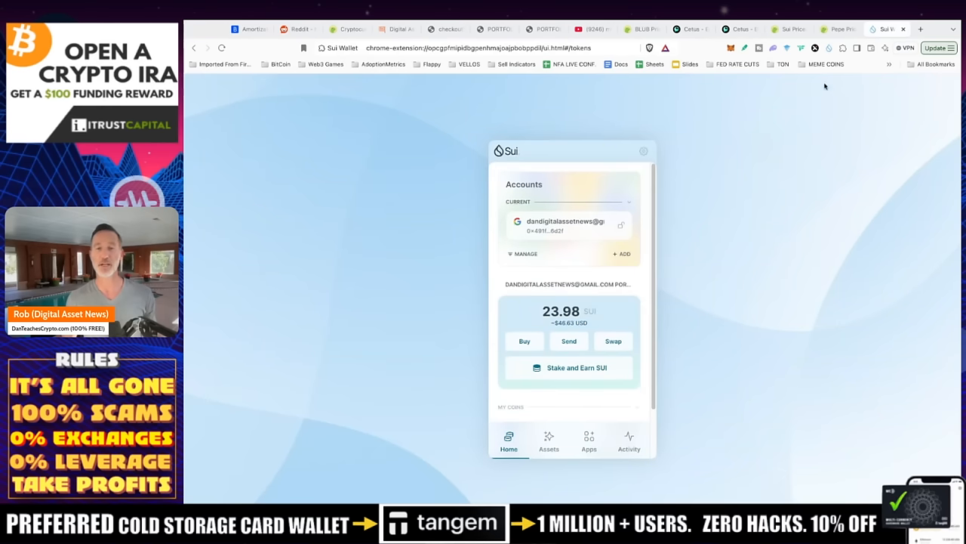
mouse_move(787, 126)
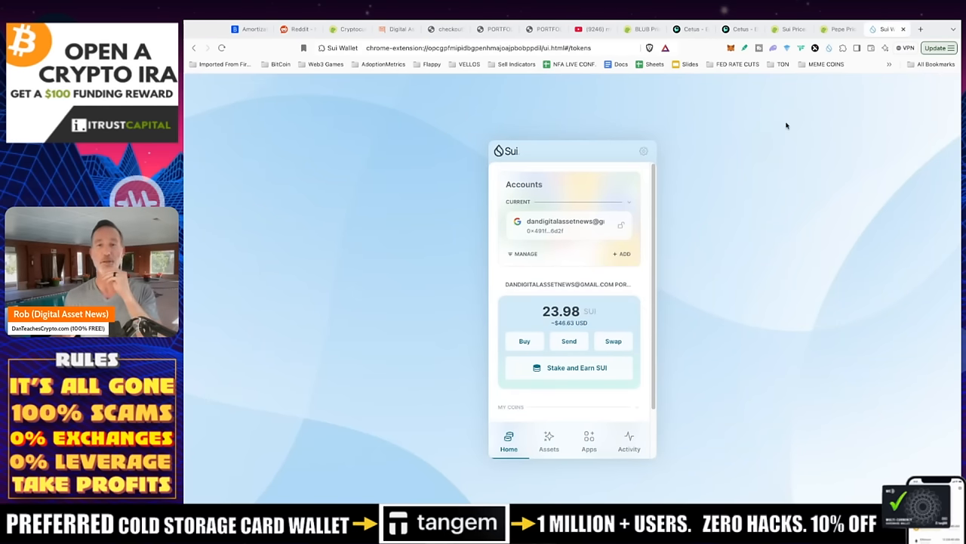
mouse_move(574, 159)
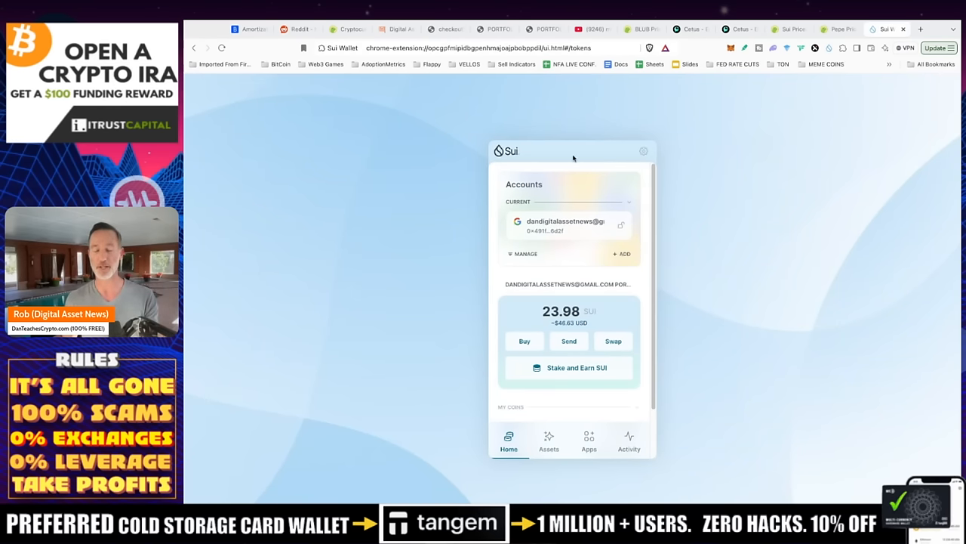
mouse_move(522, 308)
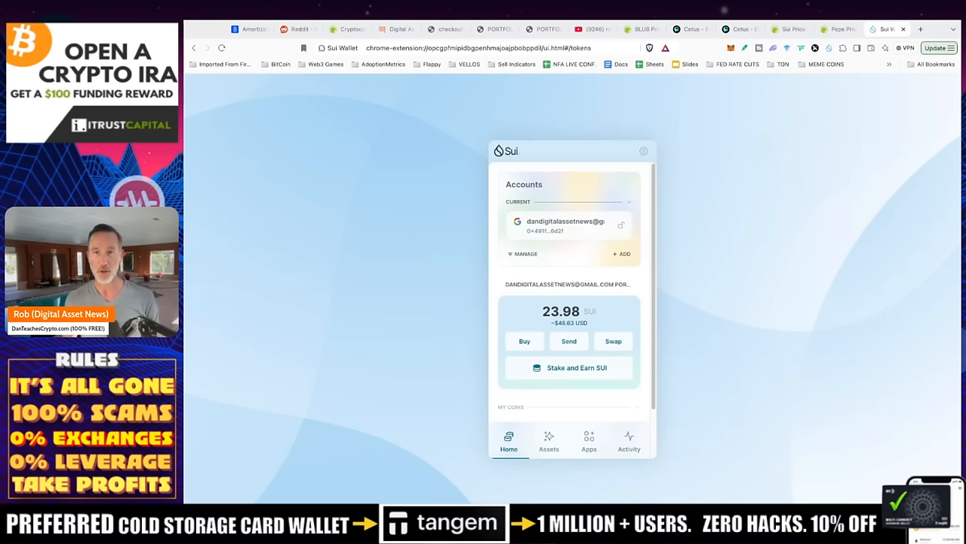
mouse_move(583, 293)
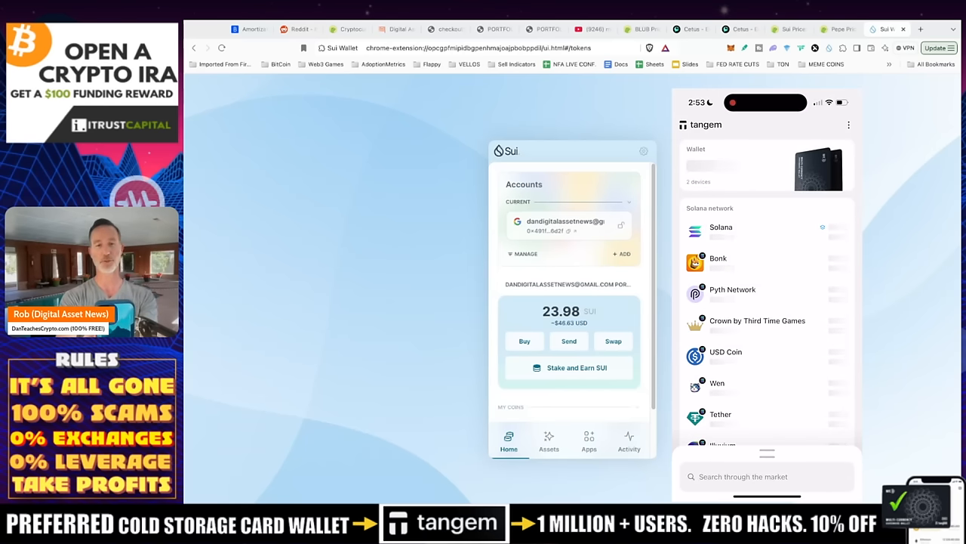
Start a SUI send in Tangem with the pasted Sui Wallet address as recipient
scroll(down, 3)
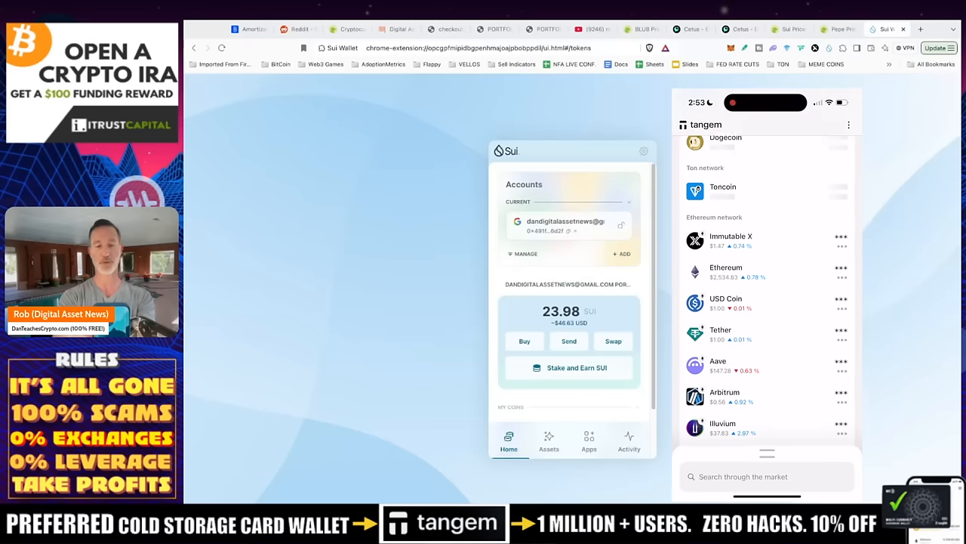
scroll(down, 3)
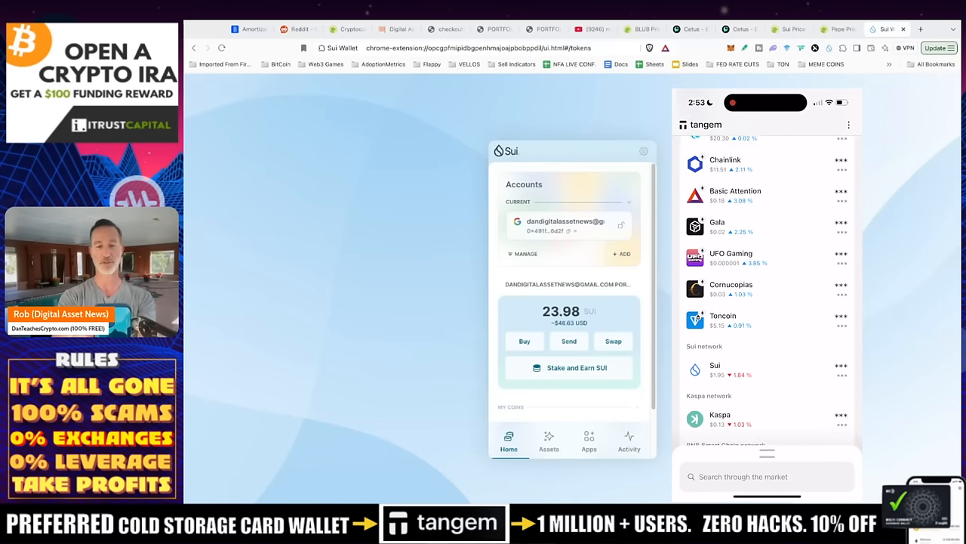
click(716, 368)
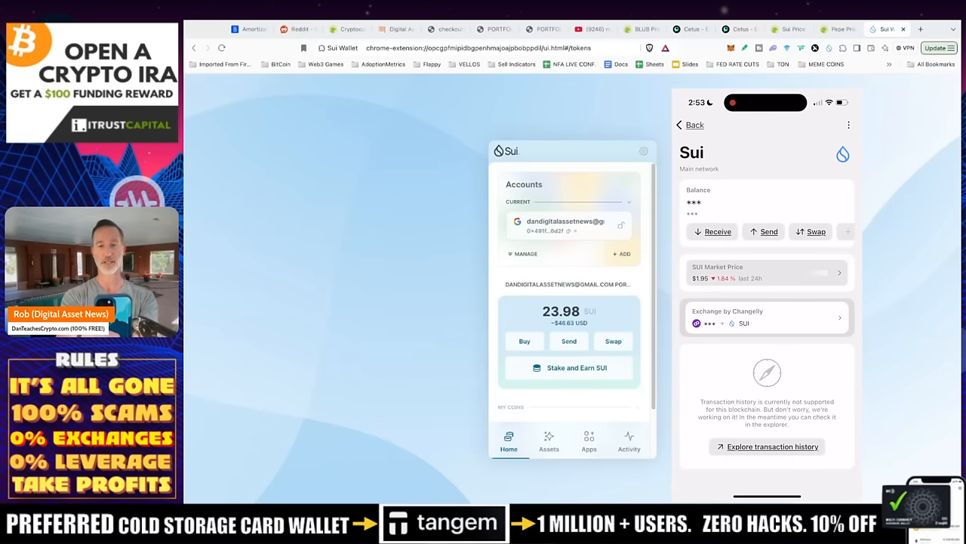
click(767, 232)
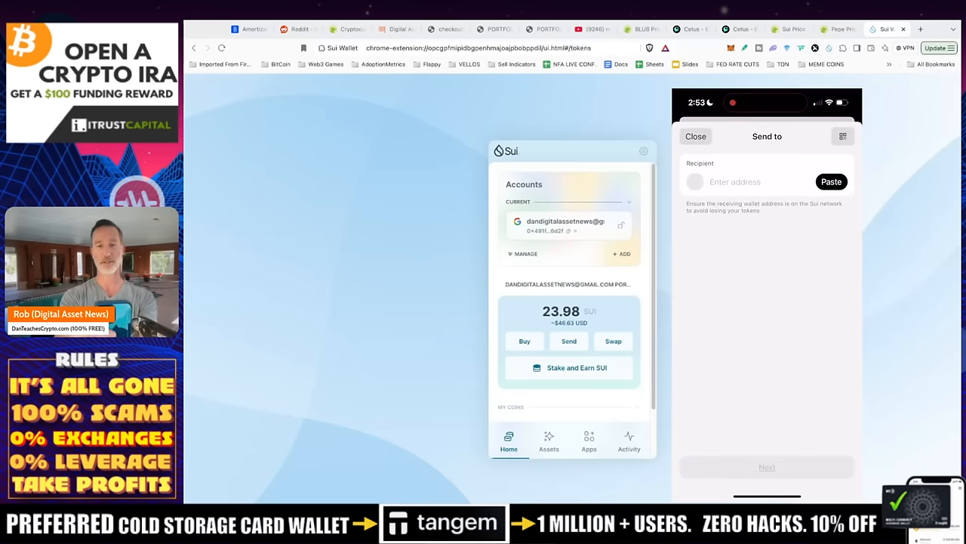
click(830, 181)
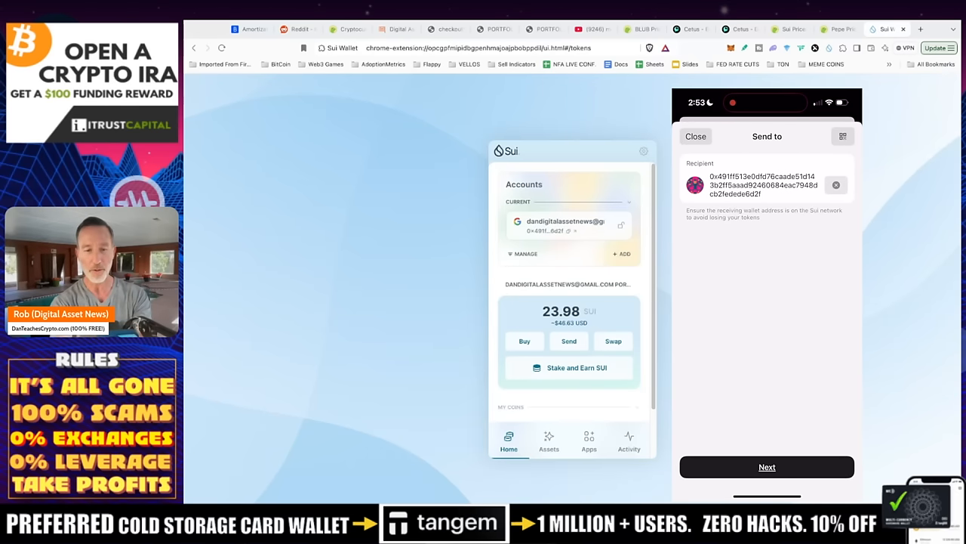
Enter 22 SUI as the amount, review the transfer and send it
click(767, 467)
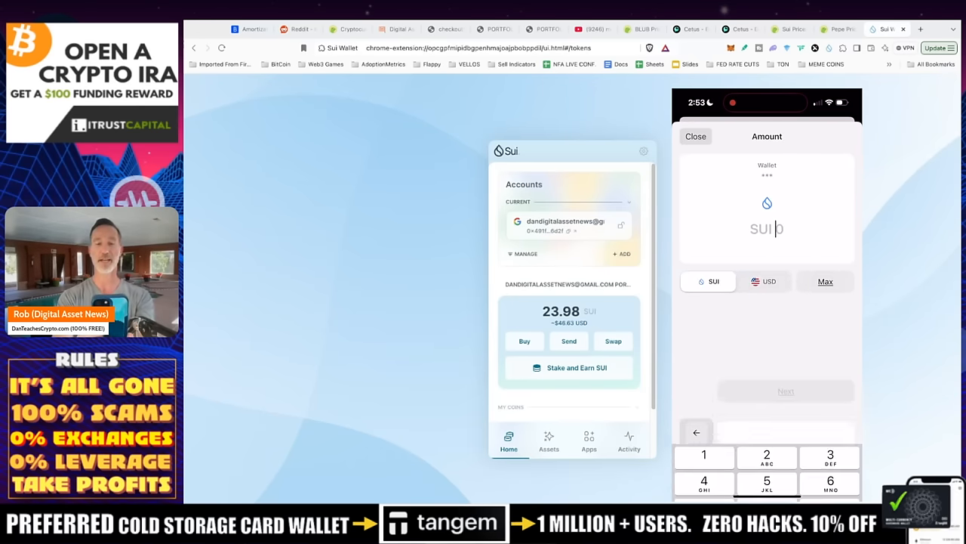
click(767, 456)
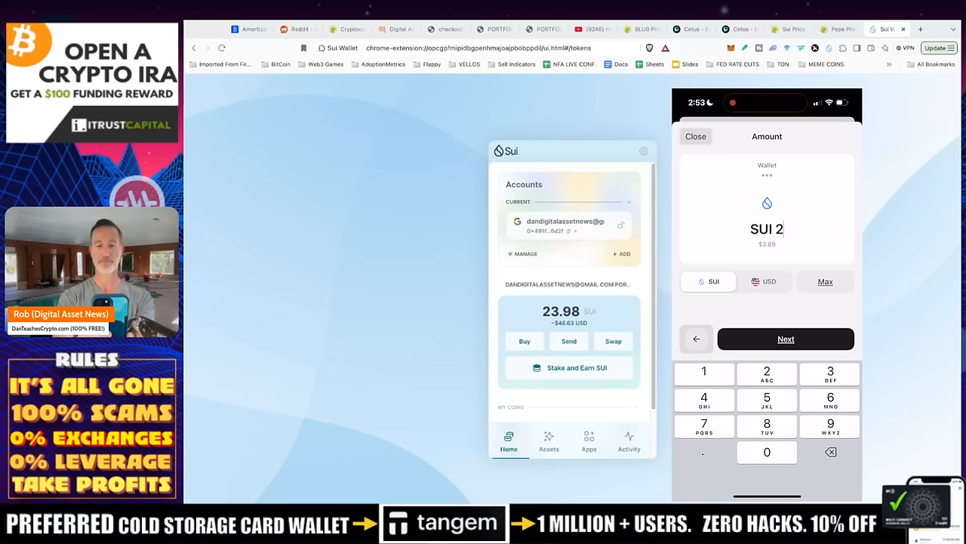
click(767, 371)
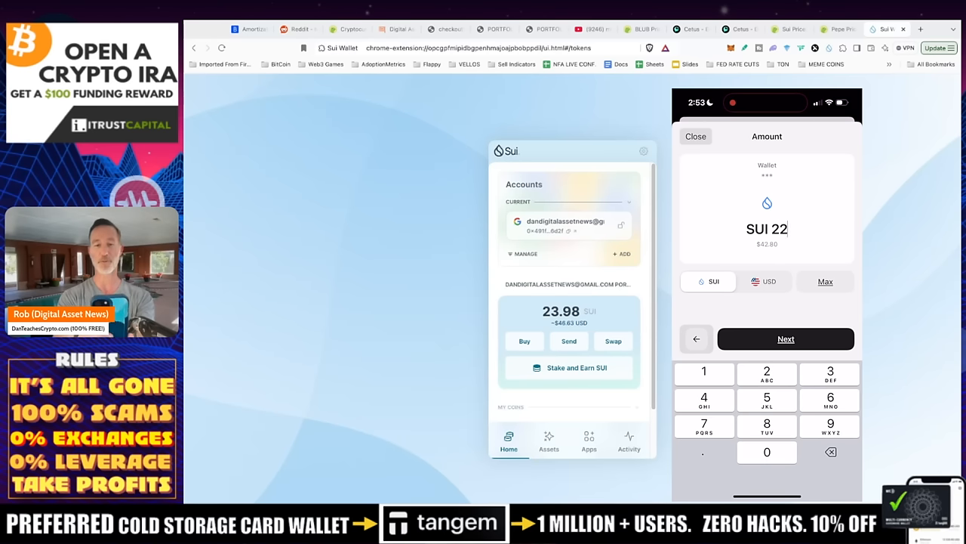
click(785, 338)
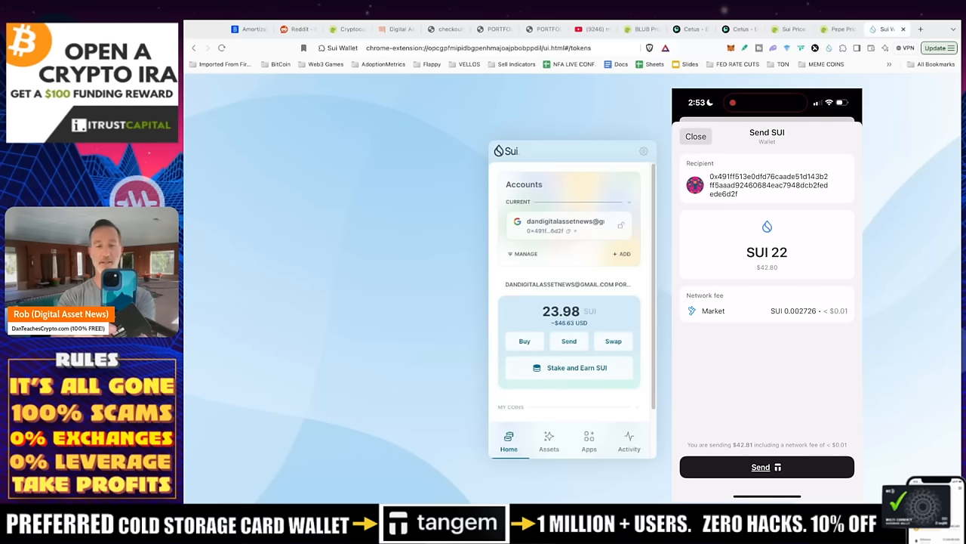
click(768, 466)
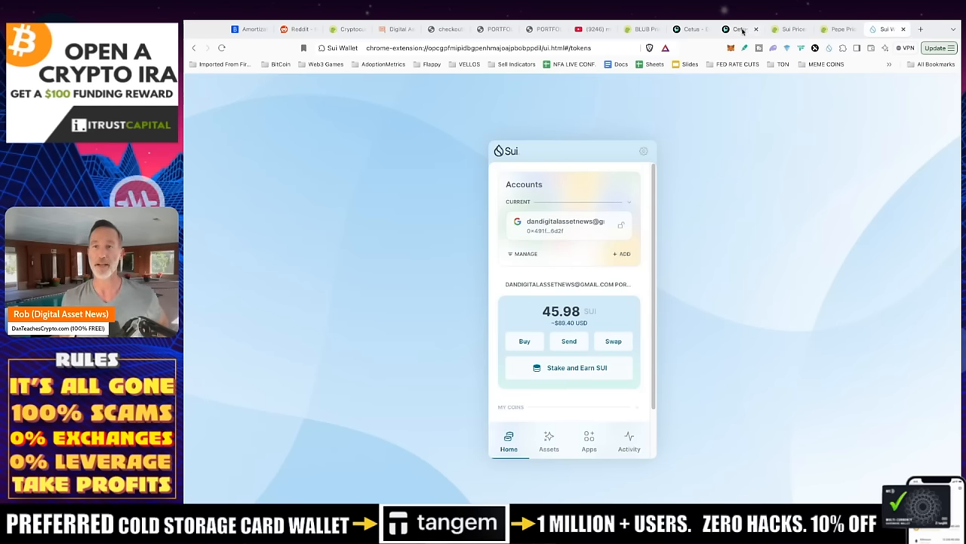
Swap 40 SUI for about 971,947,627.92 BLUB on Cetus and confirm the transaction
click(734, 29)
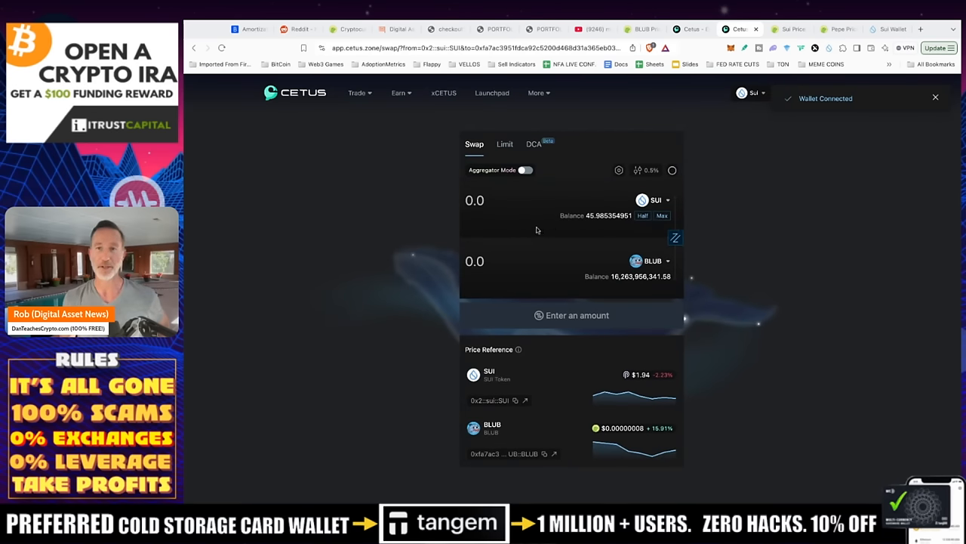
text(40)
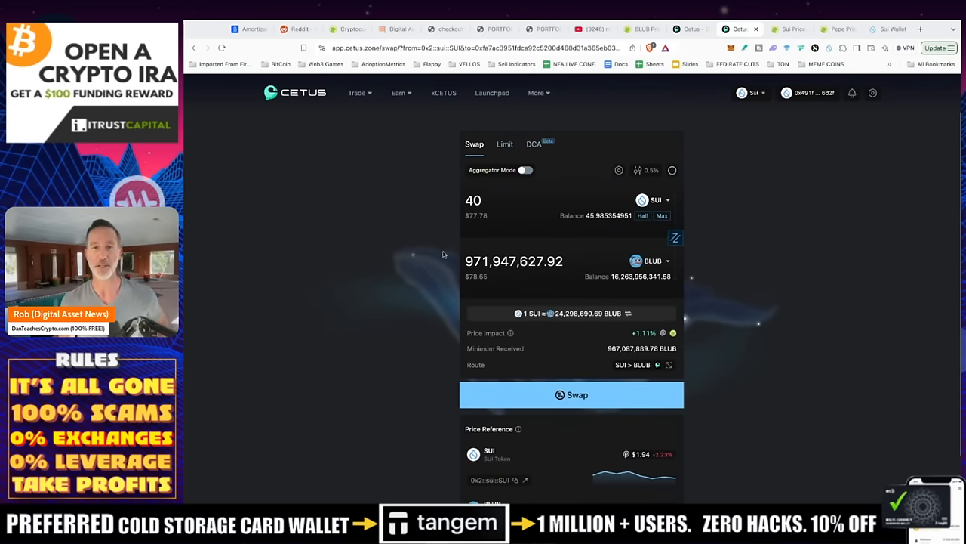
click(571, 395)
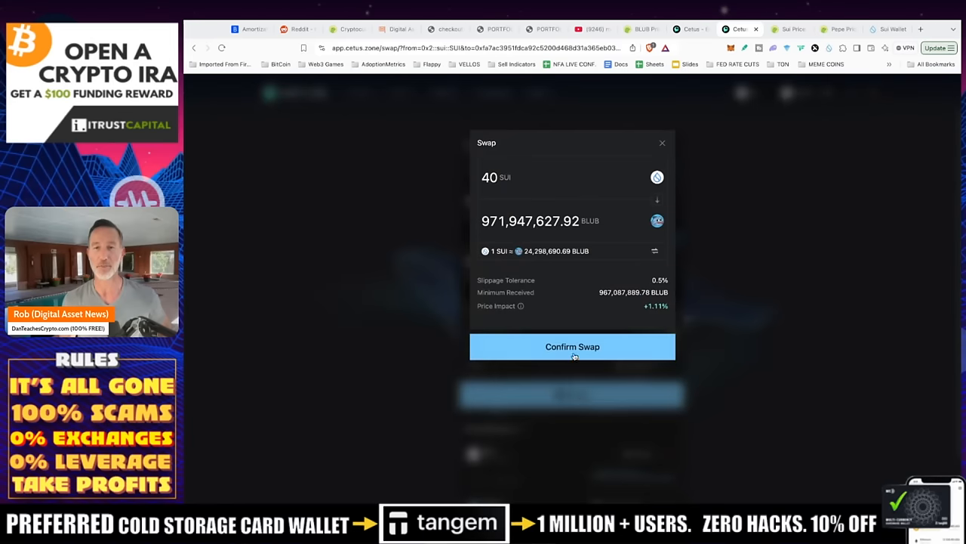
click(572, 345)
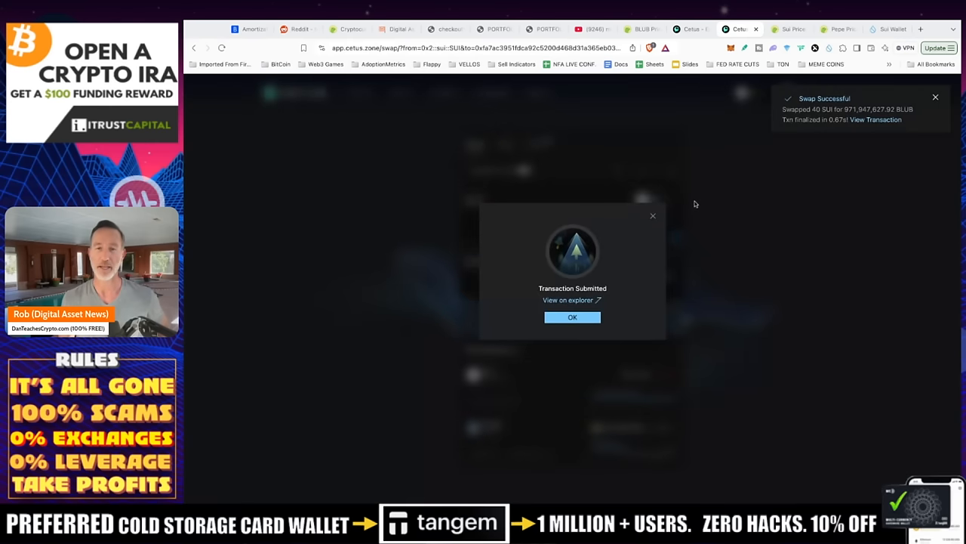
click(572, 317)
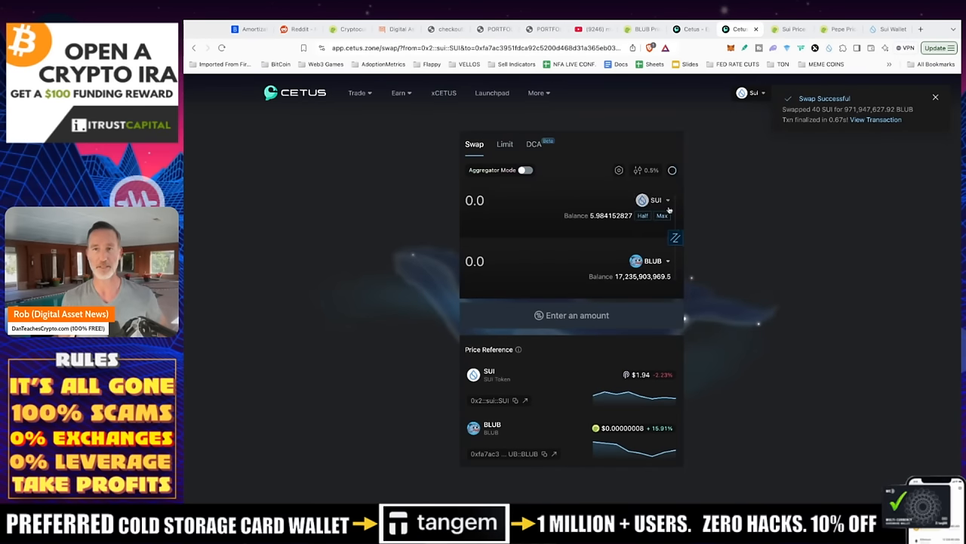